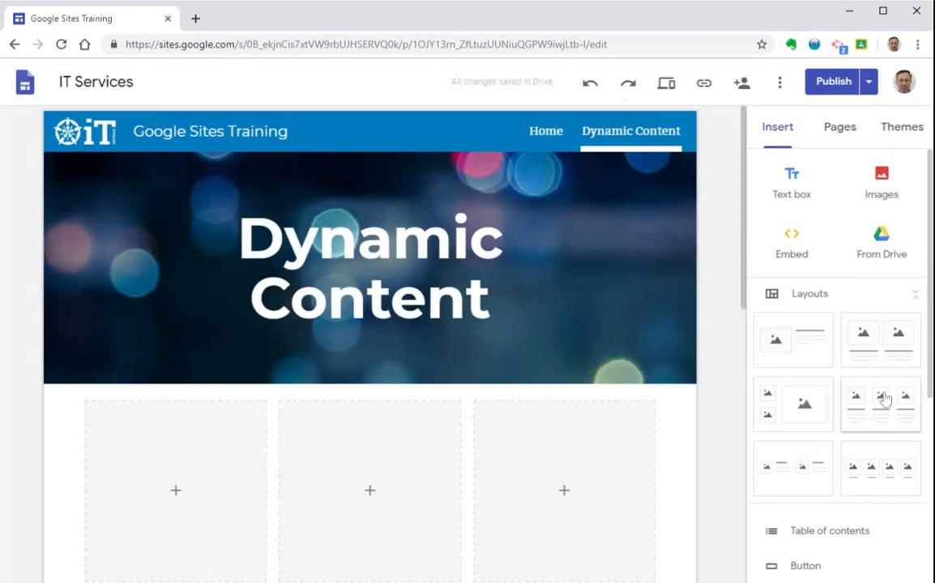
Step: Choose to add a Calendar in the empty box above the Calendar heading
scroll(down, 3)
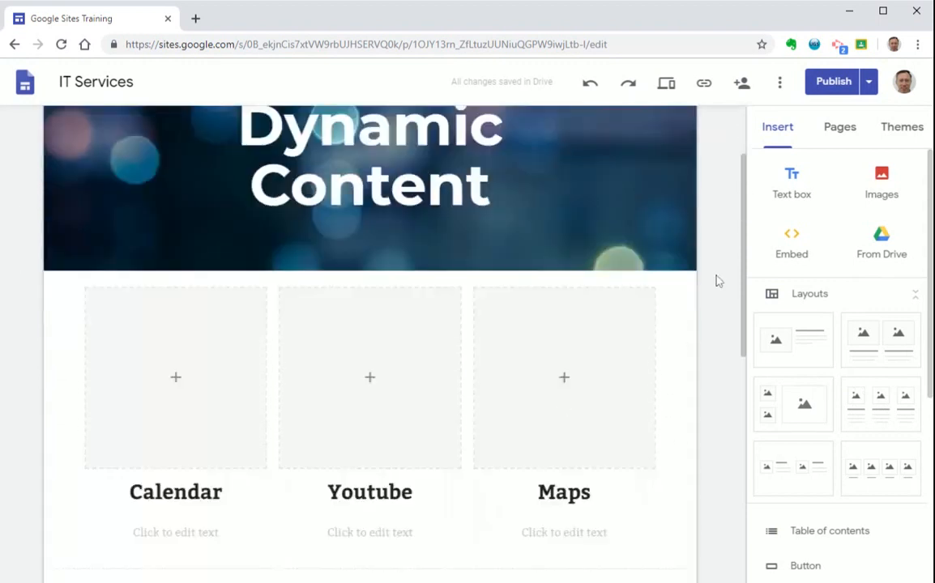
scroll(down, 3)
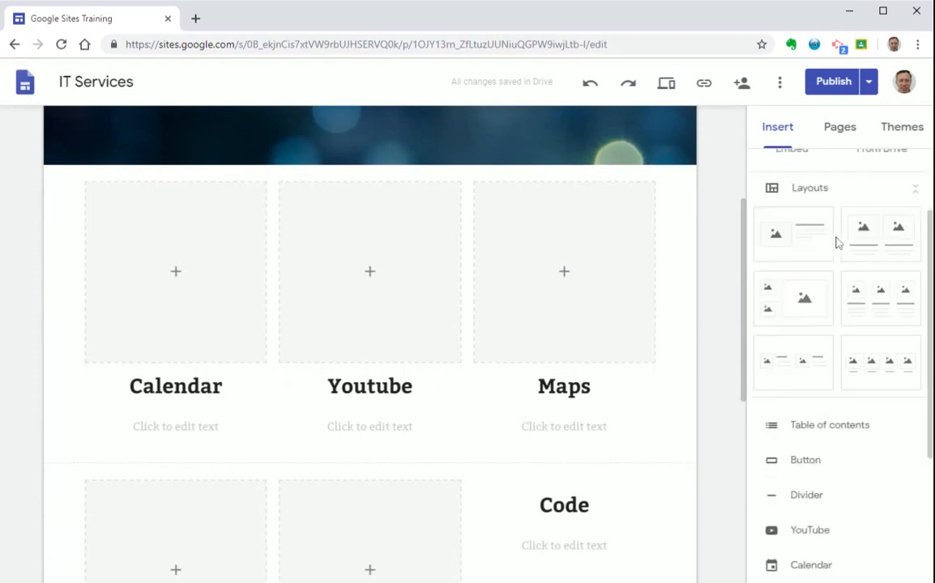
scroll(down, 3)
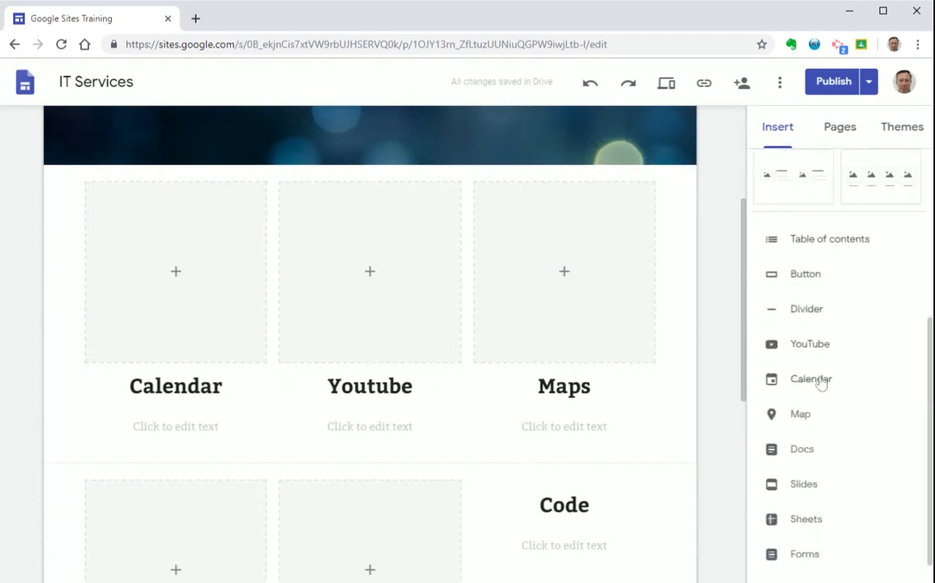
mouse_move(711, 298)
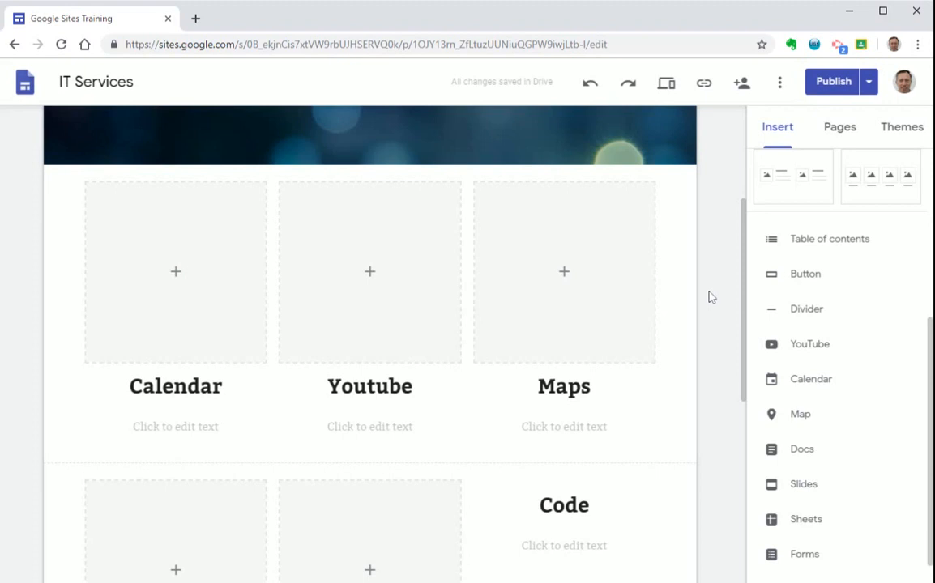
click(175, 272)
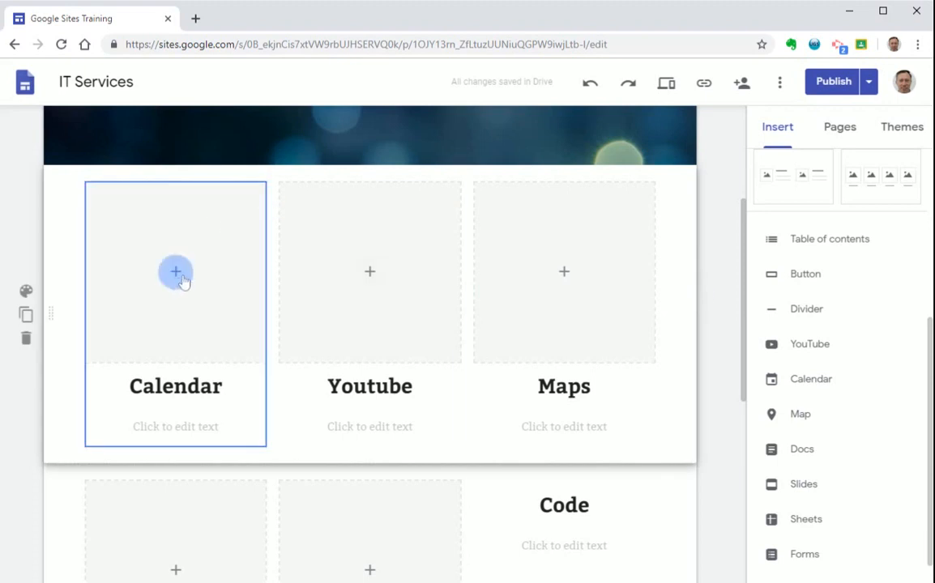
click(175, 272)
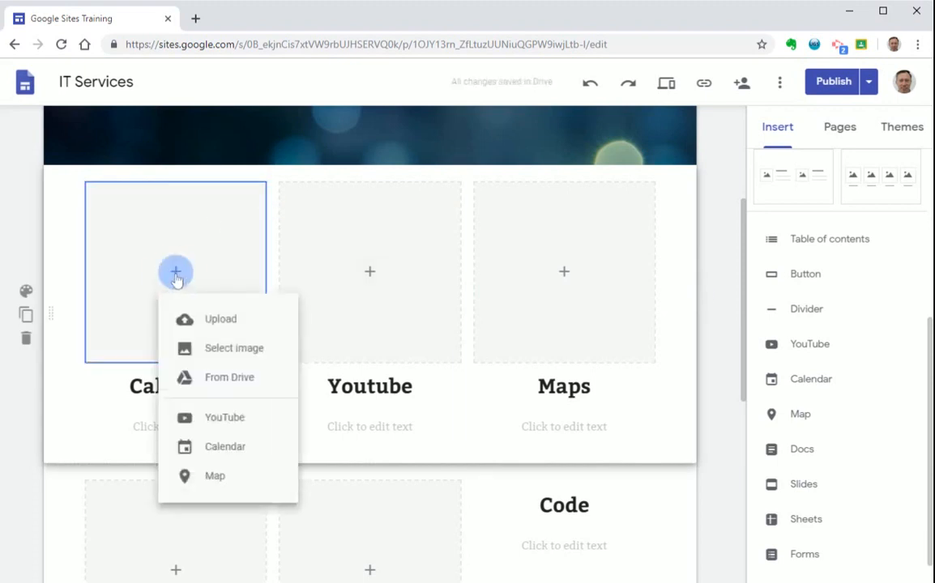
click(224, 447)
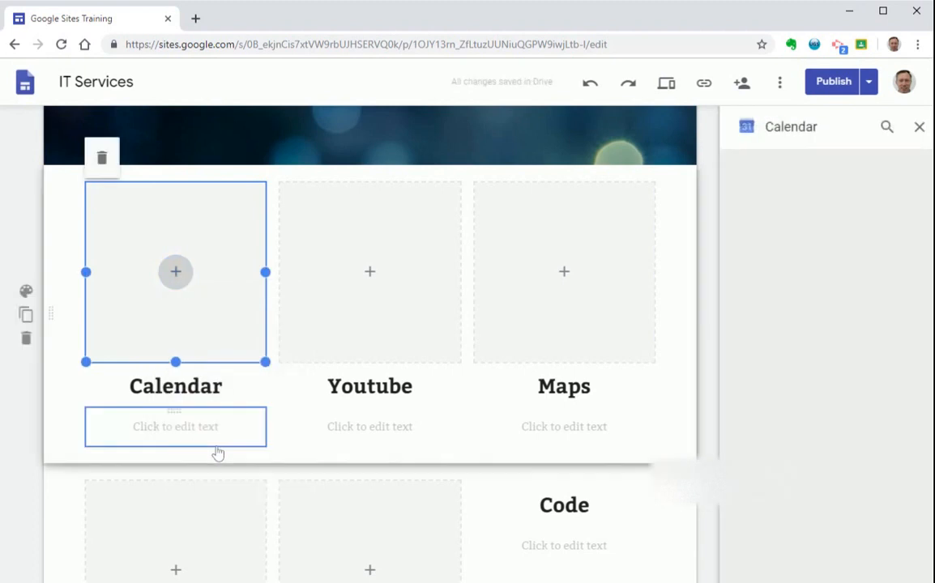
Step: Insert the Staff College Calendar from My calendars into the box
click(886, 127)
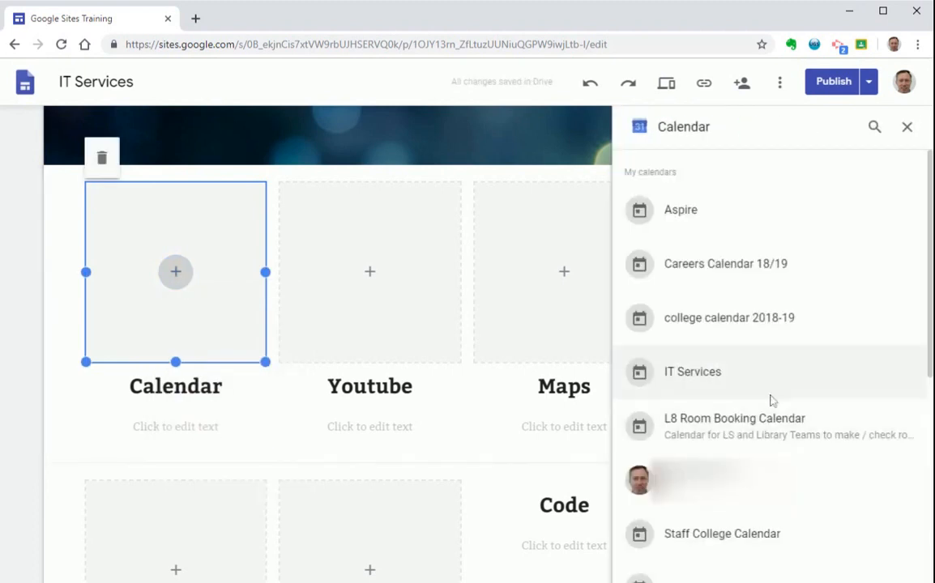
scroll(down, 3)
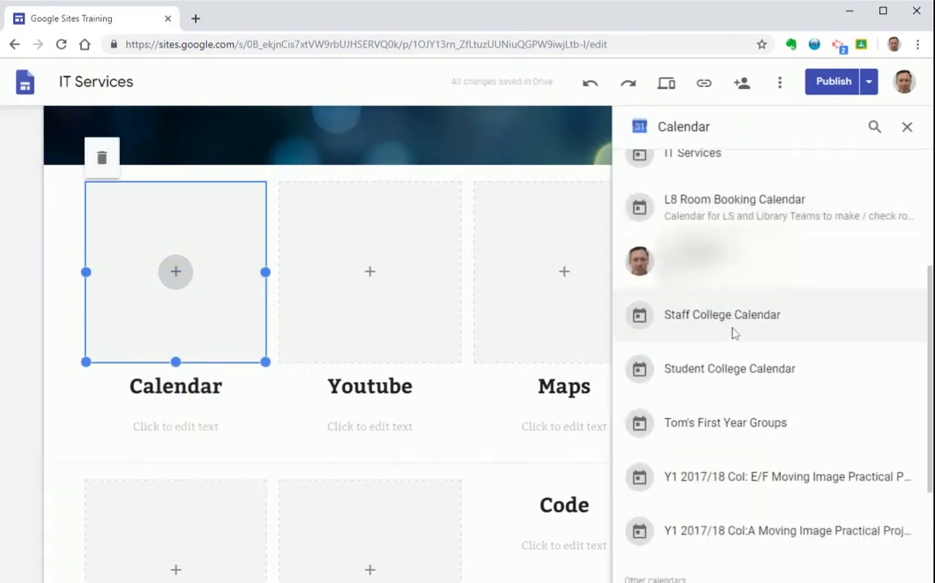
click(721, 314)
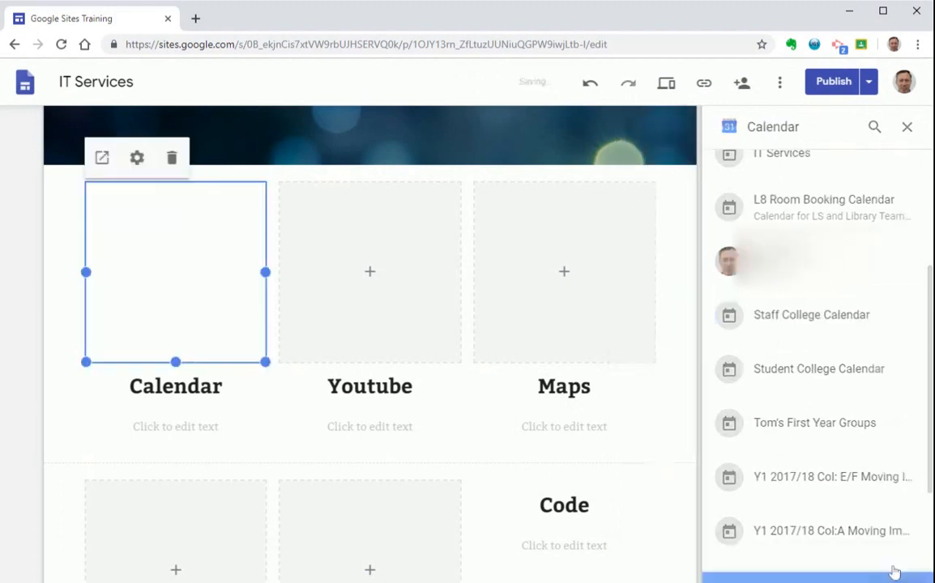
click(809, 314)
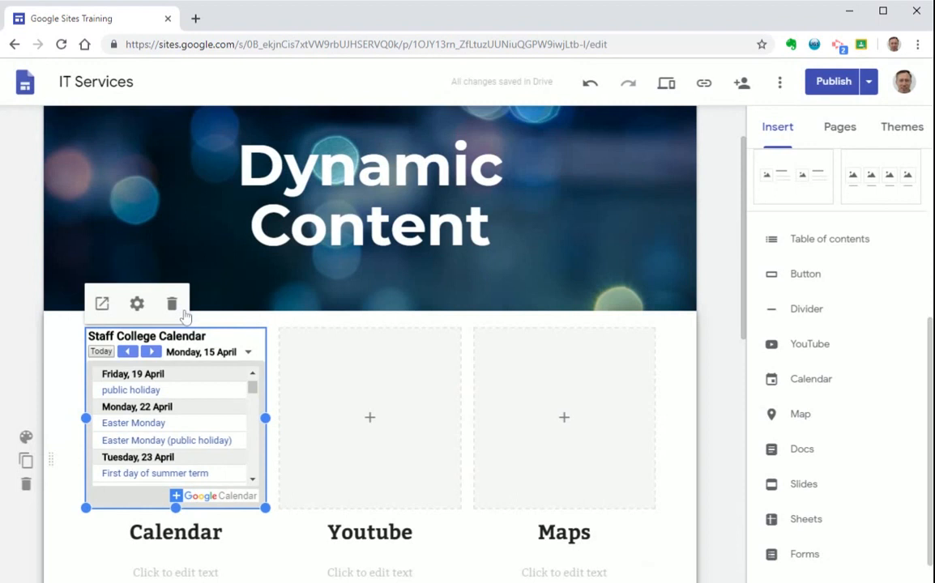
mouse_move(146, 375)
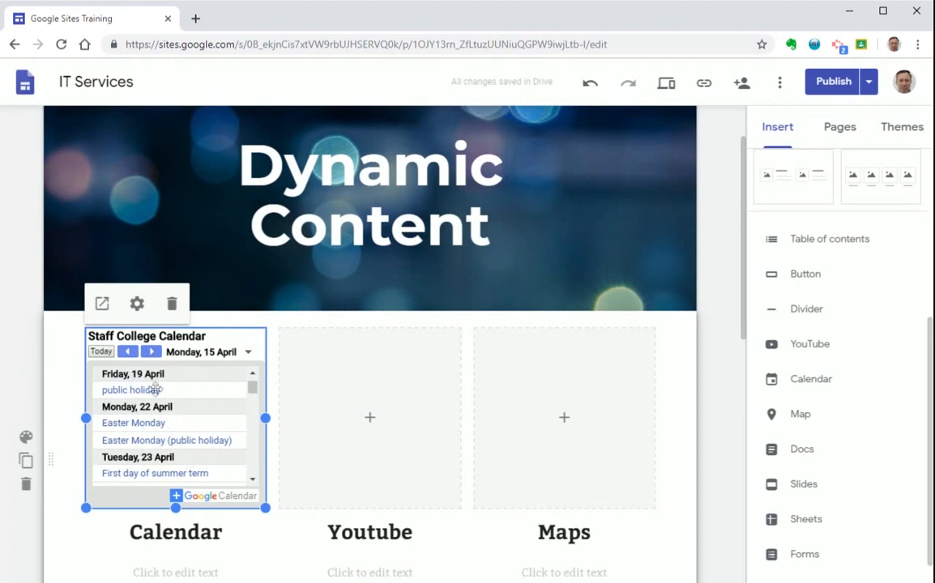
mouse_move(136, 304)
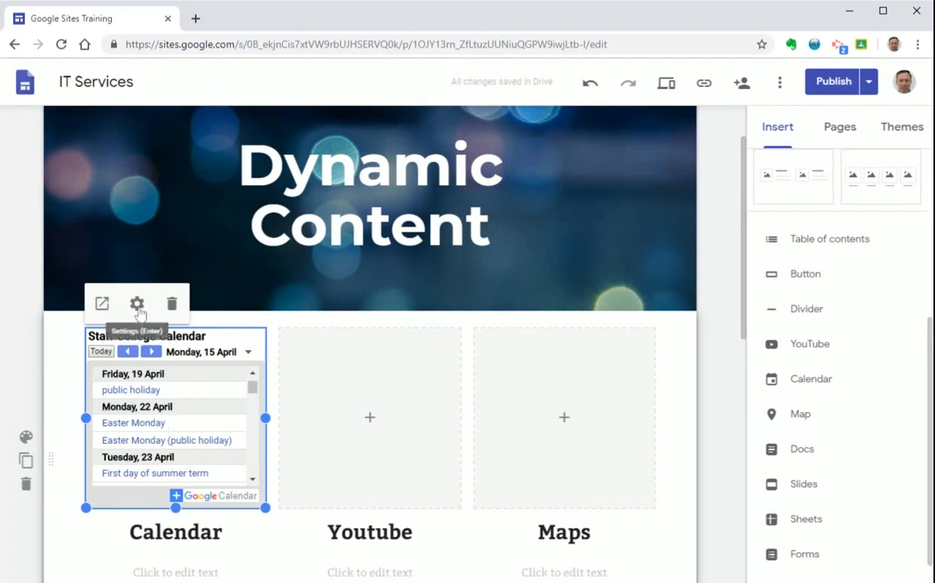
mouse_move(165, 304)
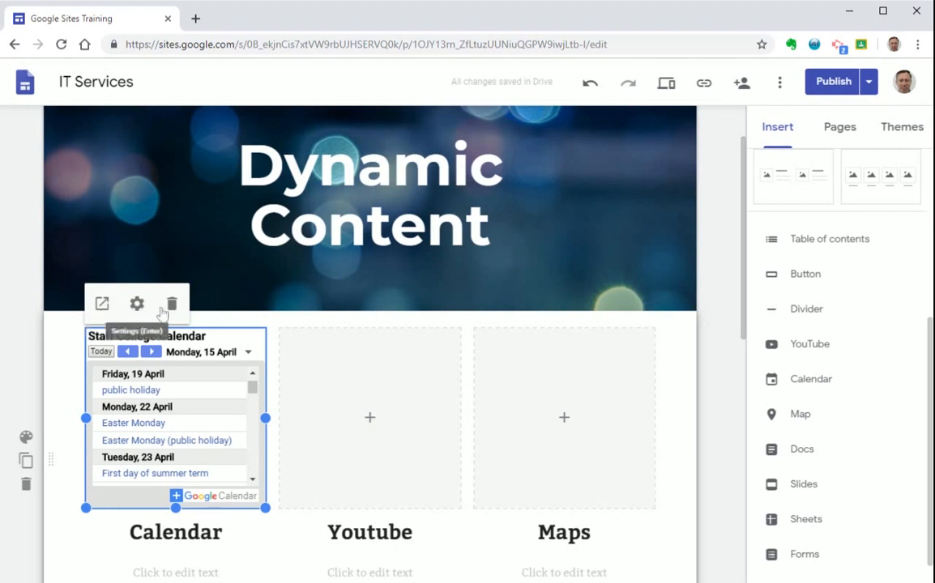
mouse_move(102, 305)
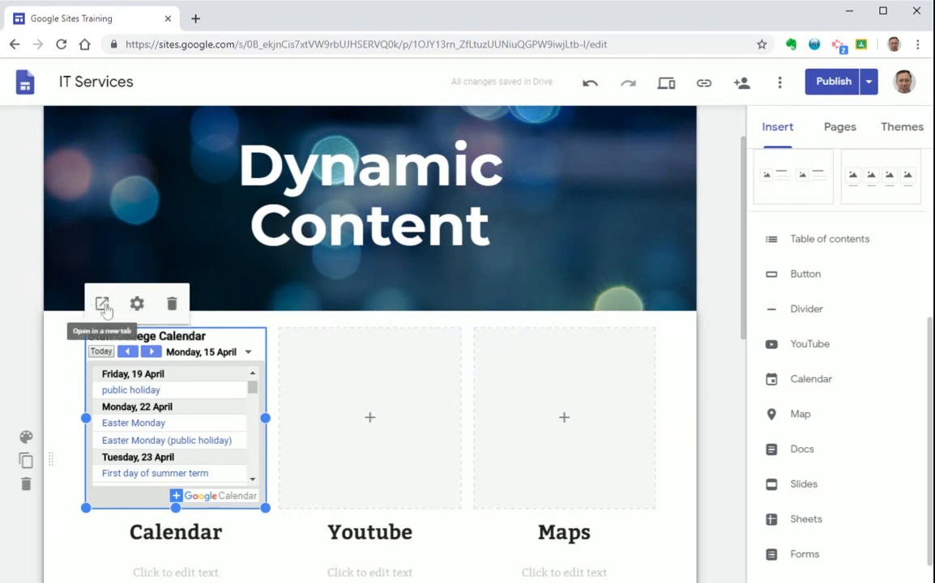
Step: Turn off Show Title and Navigation Buttons, keep Agenda view mode, and apply the calendar settings
click(136, 305)
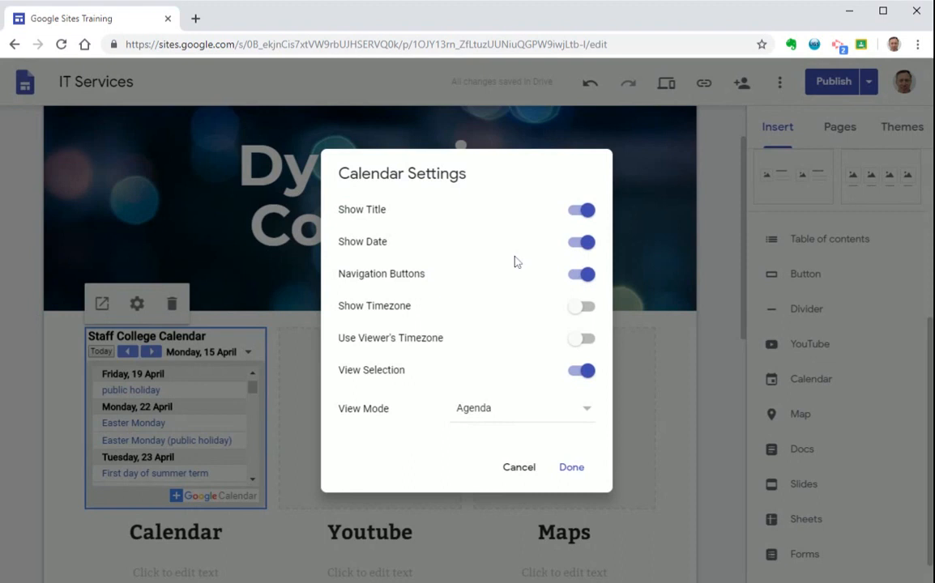
click(580, 211)
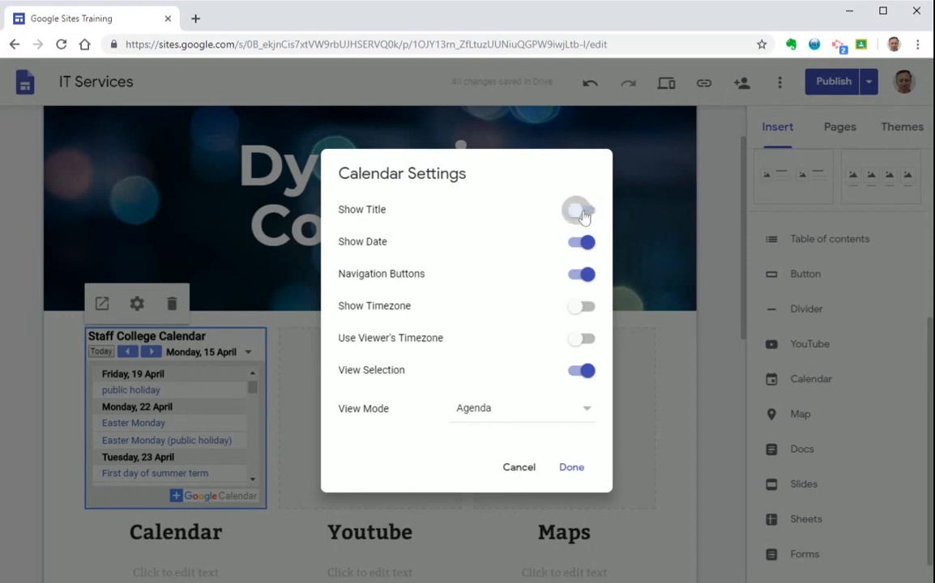
click(580, 274)
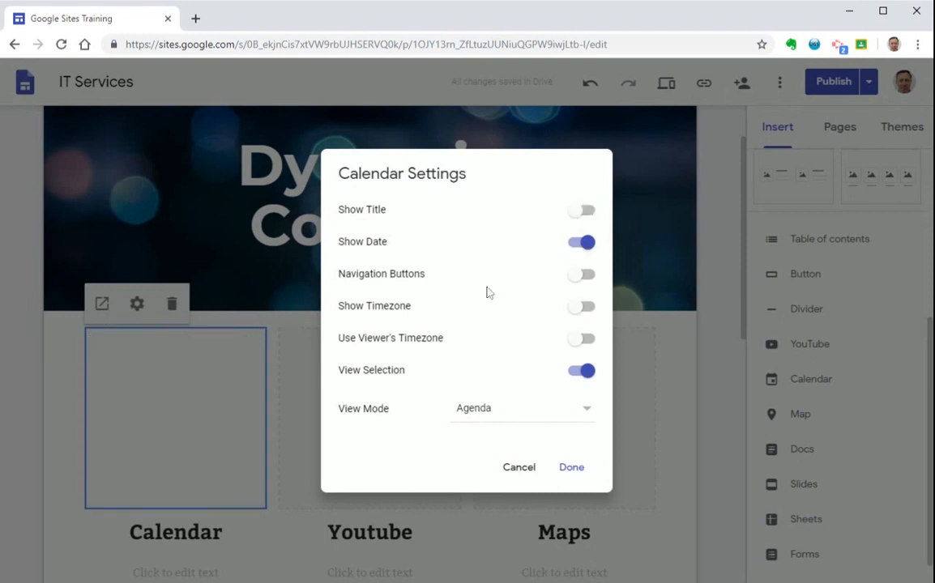
click(521, 408)
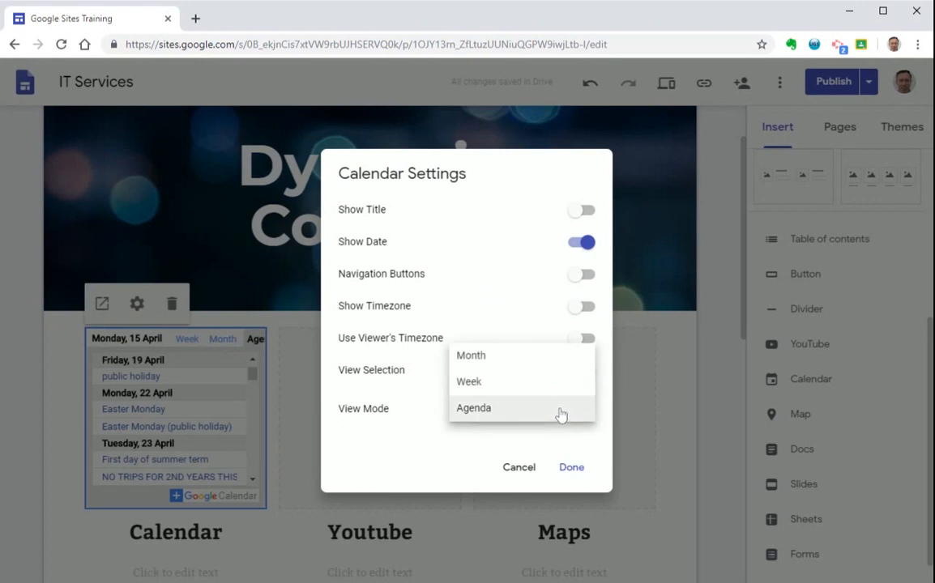
mouse_move(468, 415)
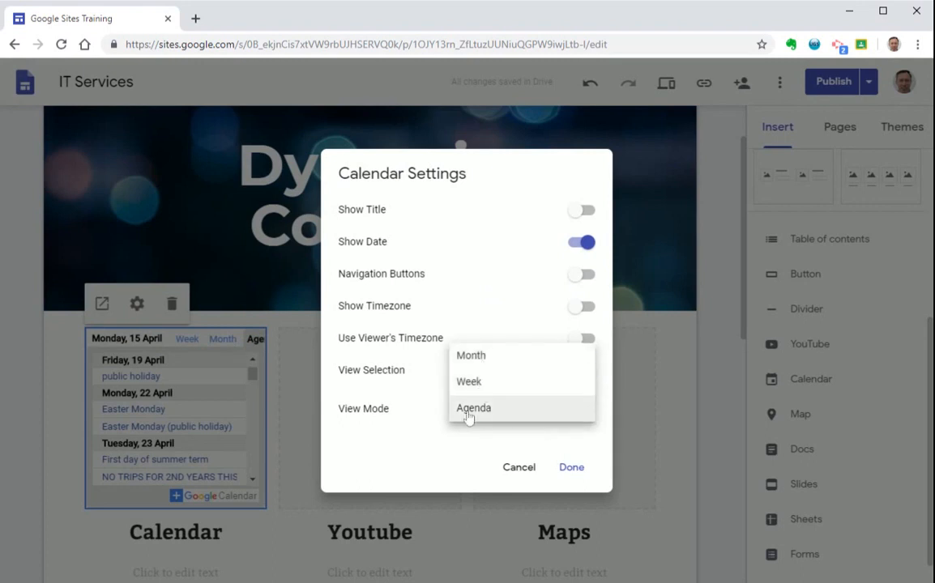
click(473, 408)
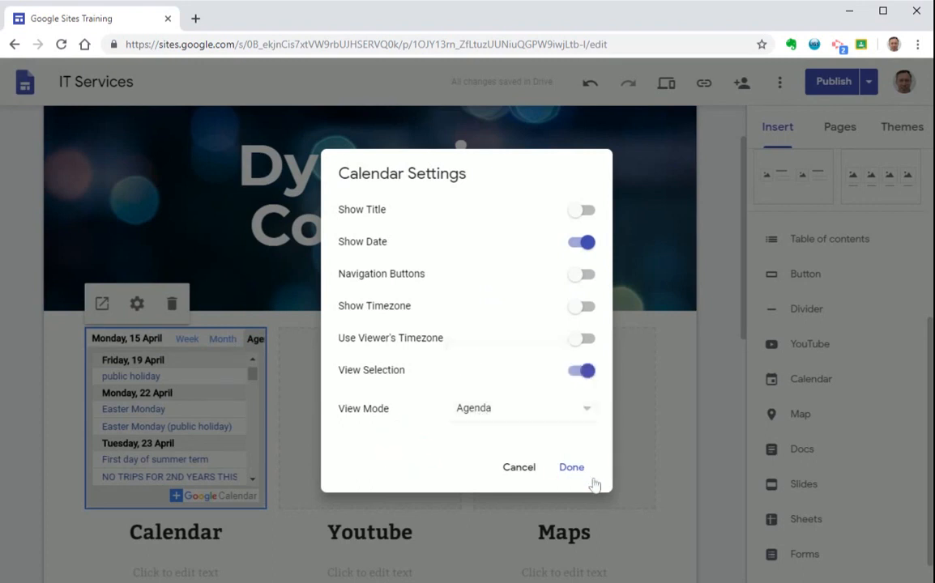
click(570, 467)
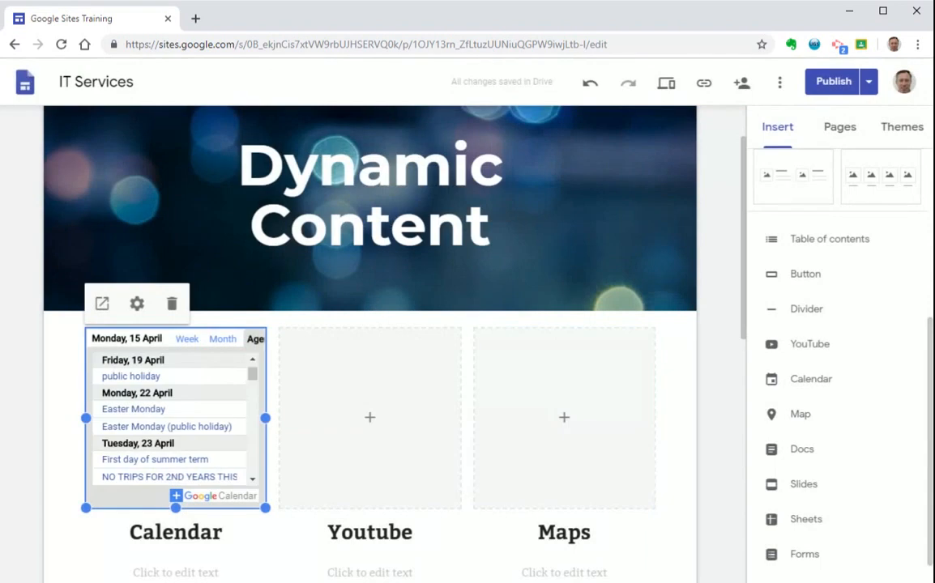
mouse_move(713, 329)
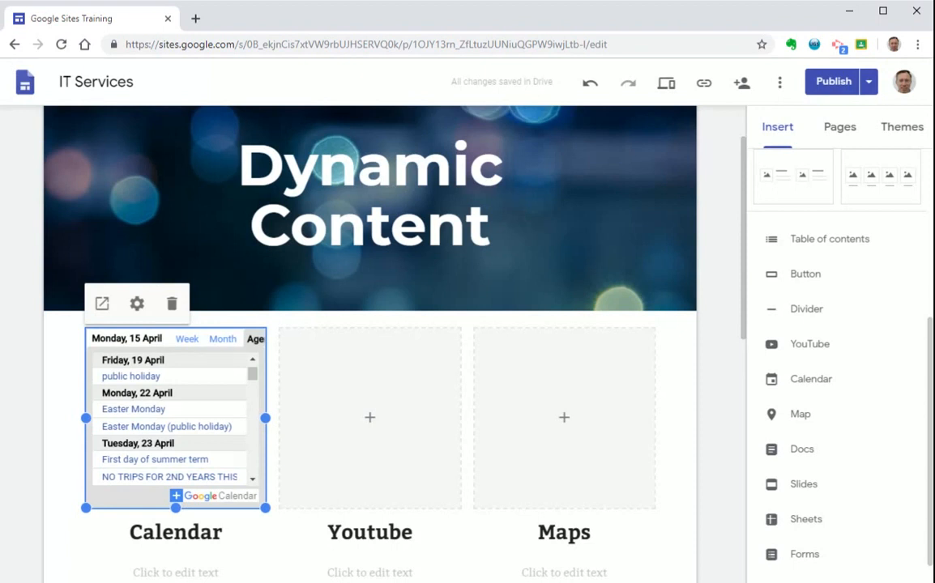
scroll(down, 3)
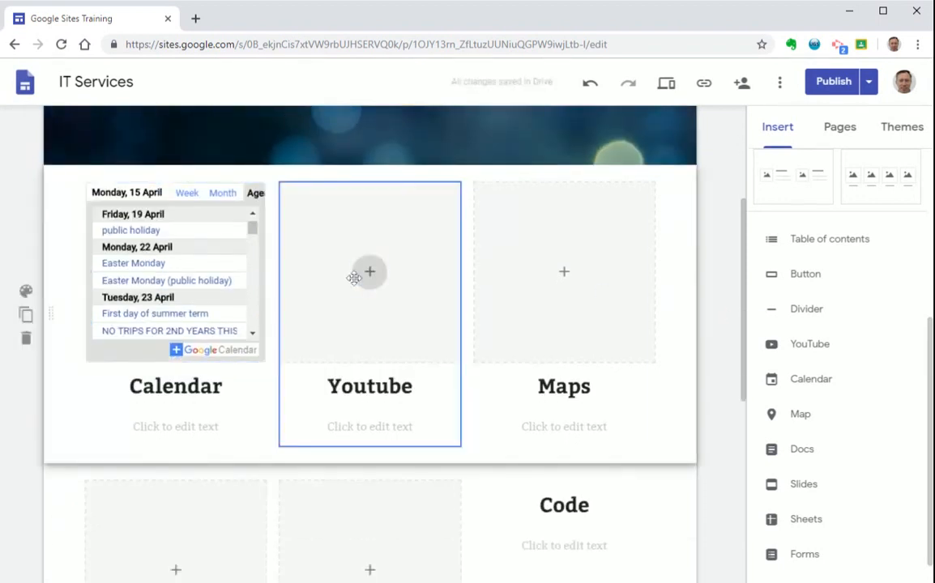
mouse_move(370, 272)
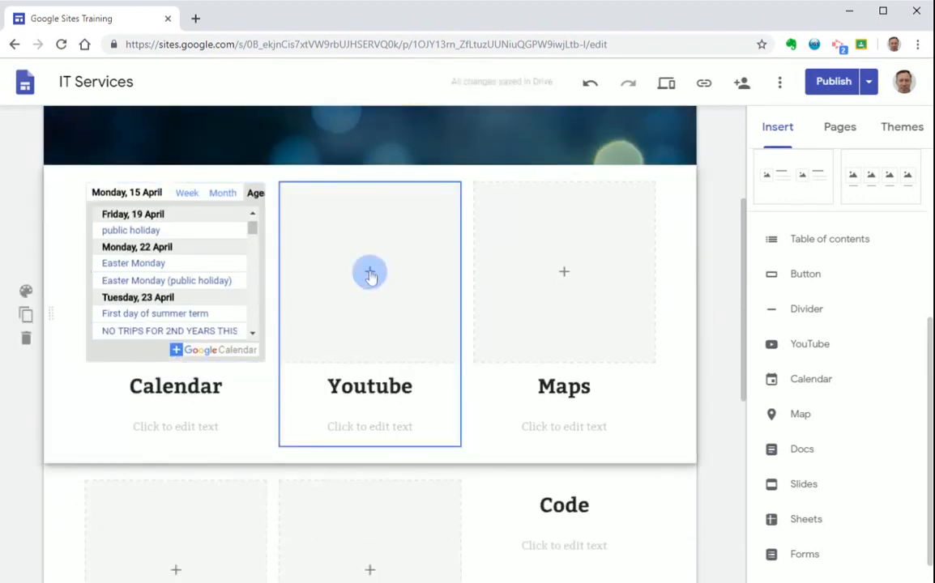
Step: Start a YouTube insert in the middle placeholder, checking the Uploaded tab then returning to Video search
click(369, 272)
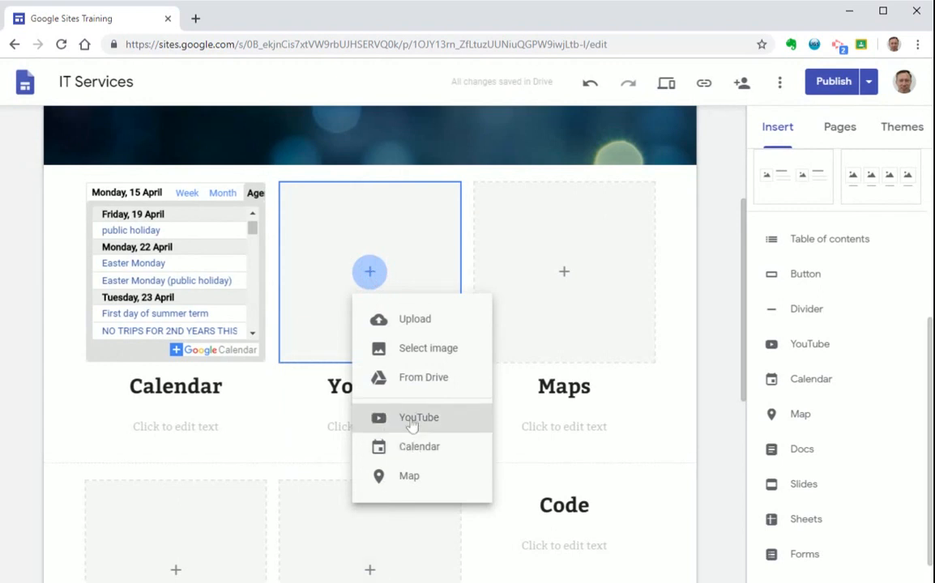
click(418, 418)
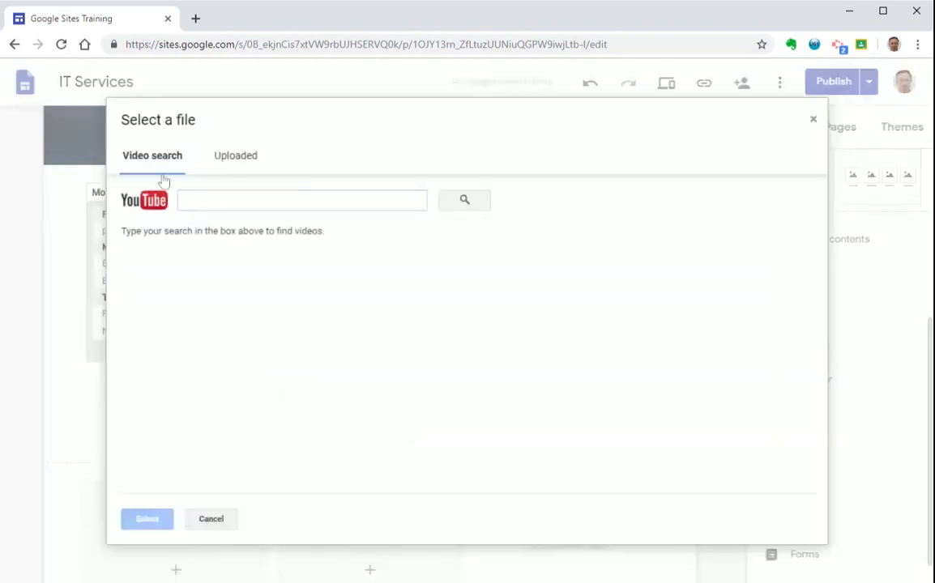
click(234, 155)
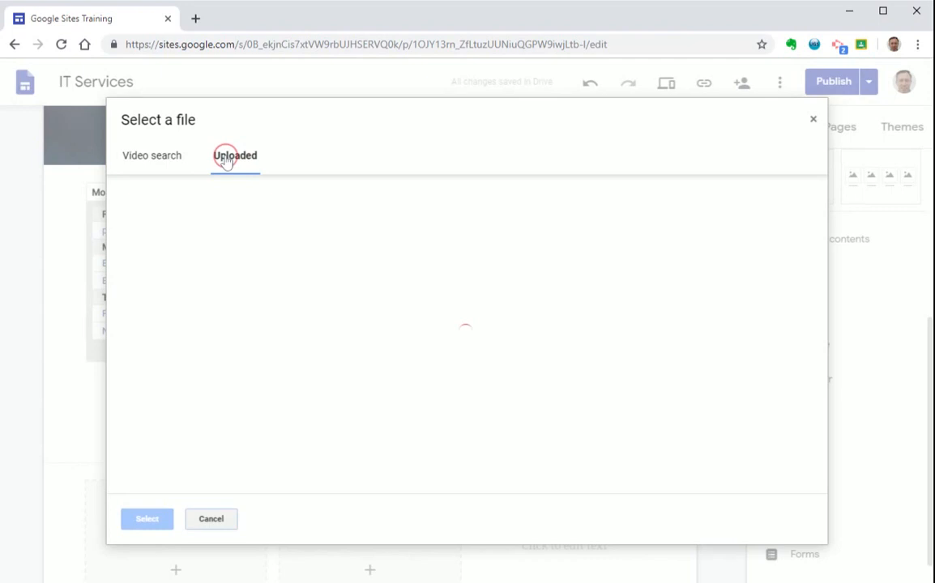
click(152, 156)
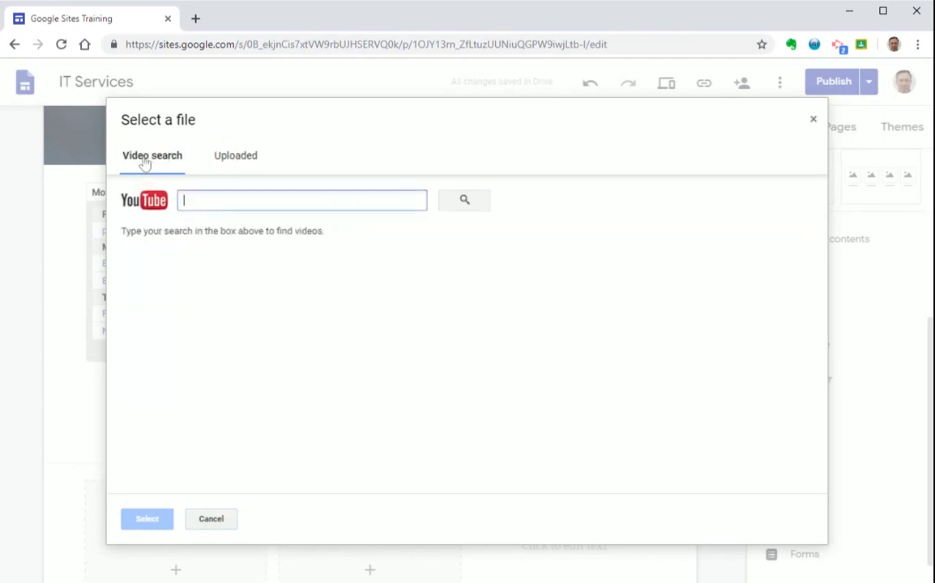
Step: Search YouTube for 'barton peverill' and choose the welcome video from the results
text(b)
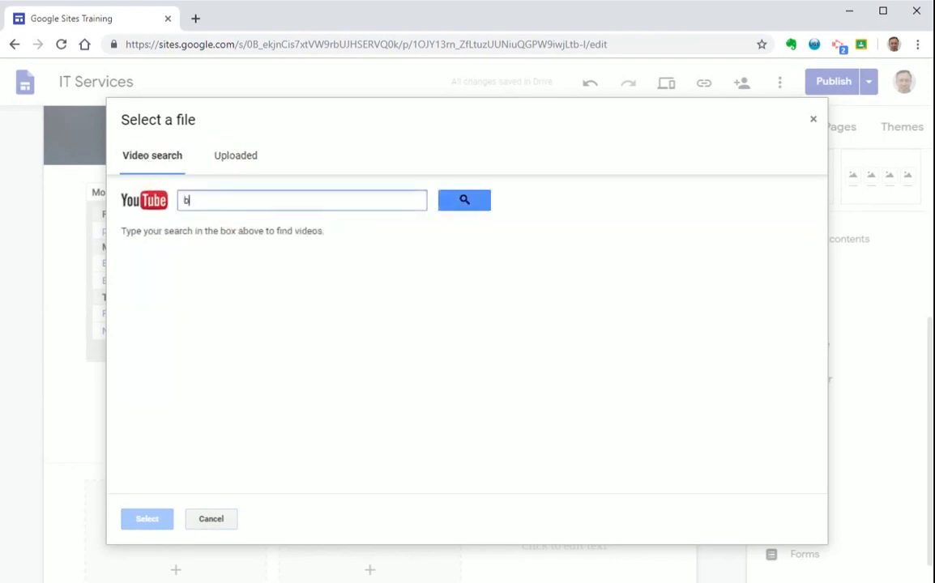
text(arton pe)
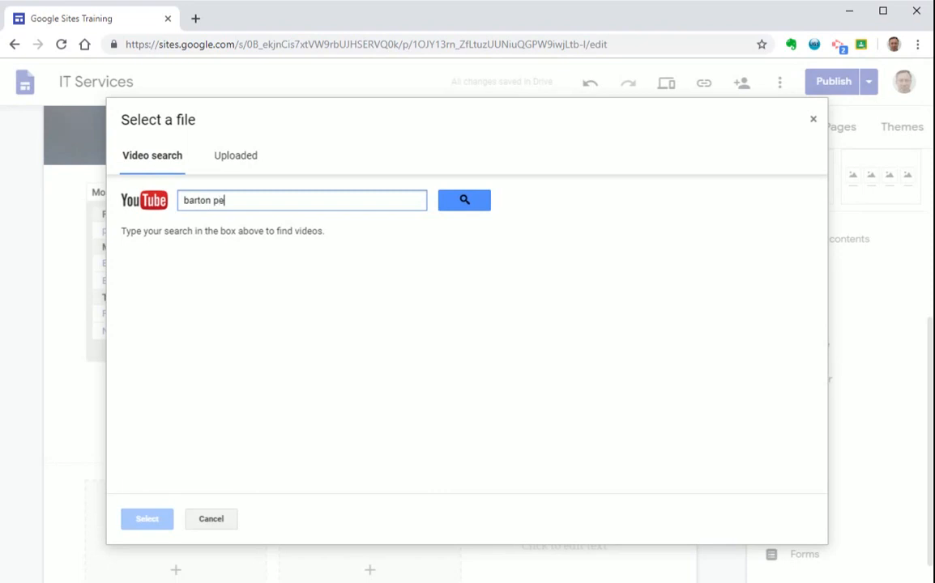
click(463, 201)
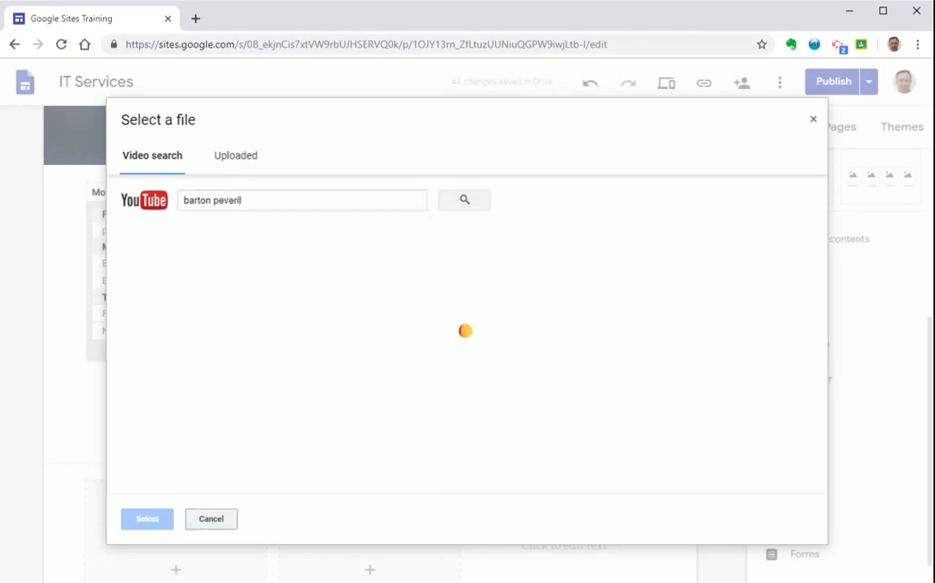
click(464, 201)
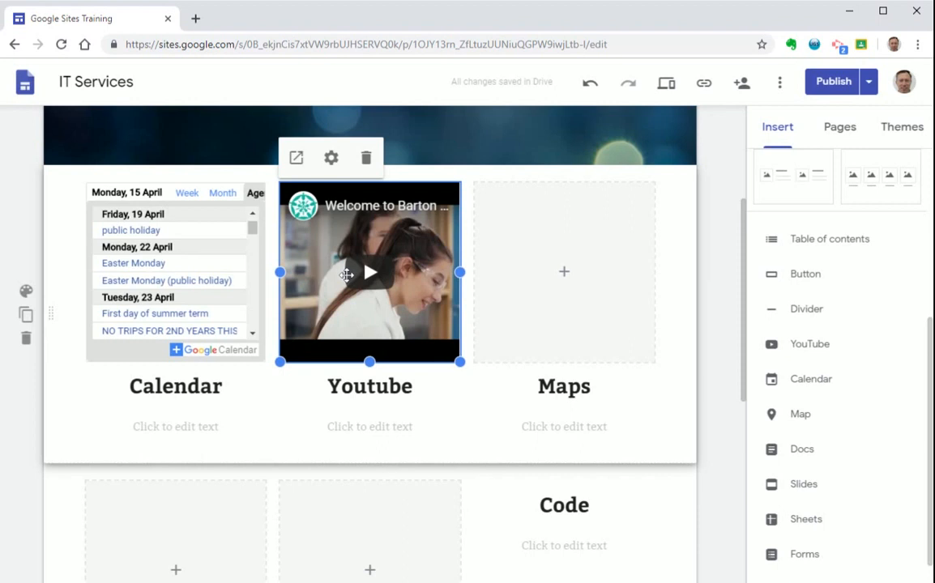
mouse_move(331, 160)
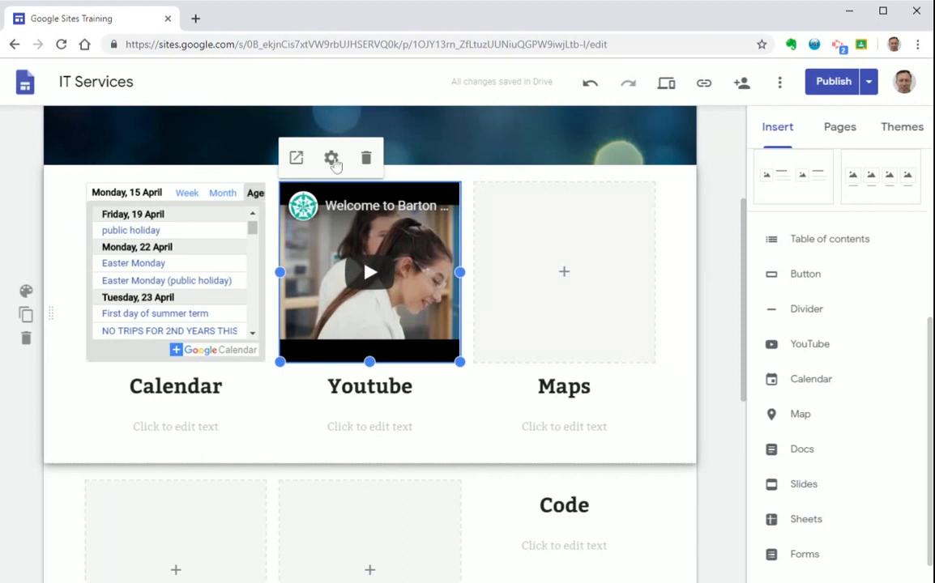
Step: Review the video's Hide Controls setting, close its dialog, and start adding content to the Maps placeholder
click(330, 157)
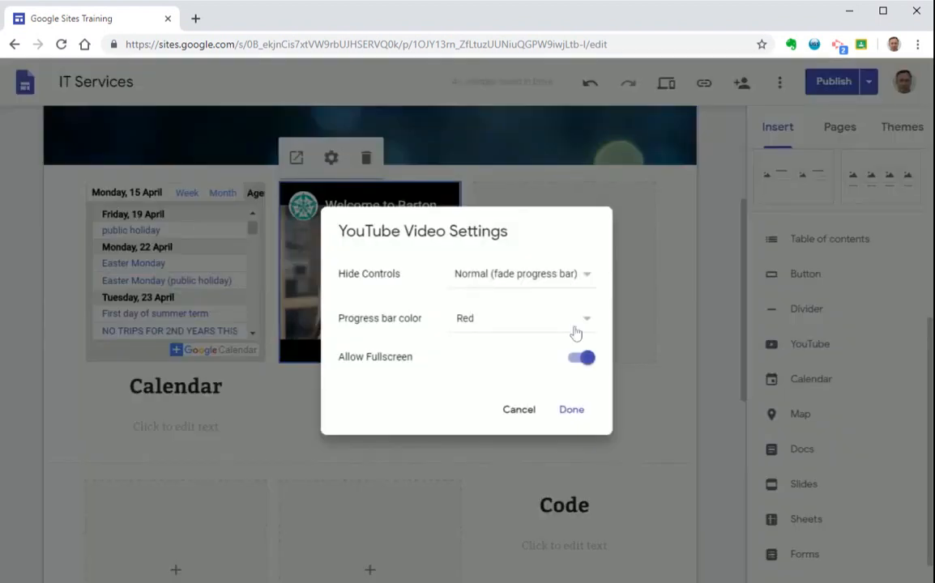
click(522, 272)
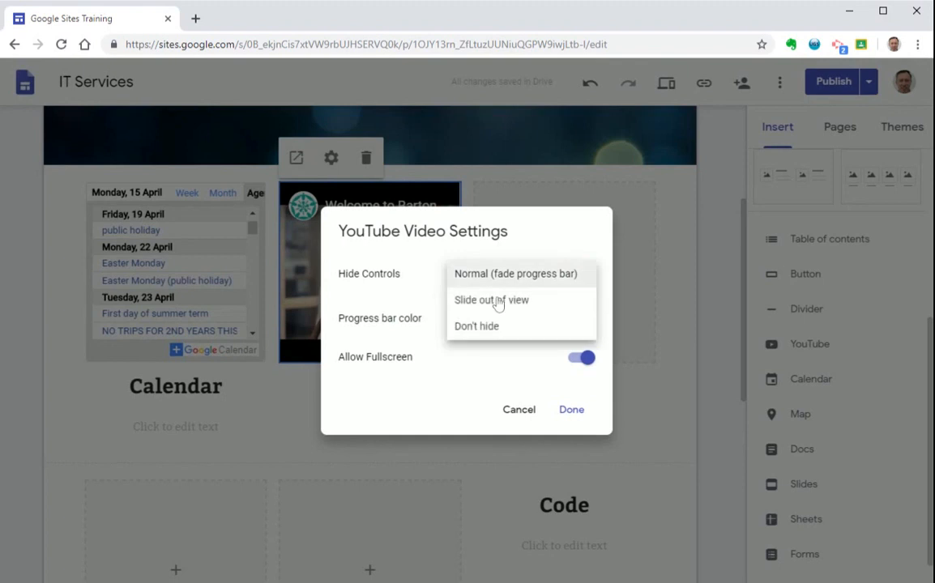
click(570, 408)
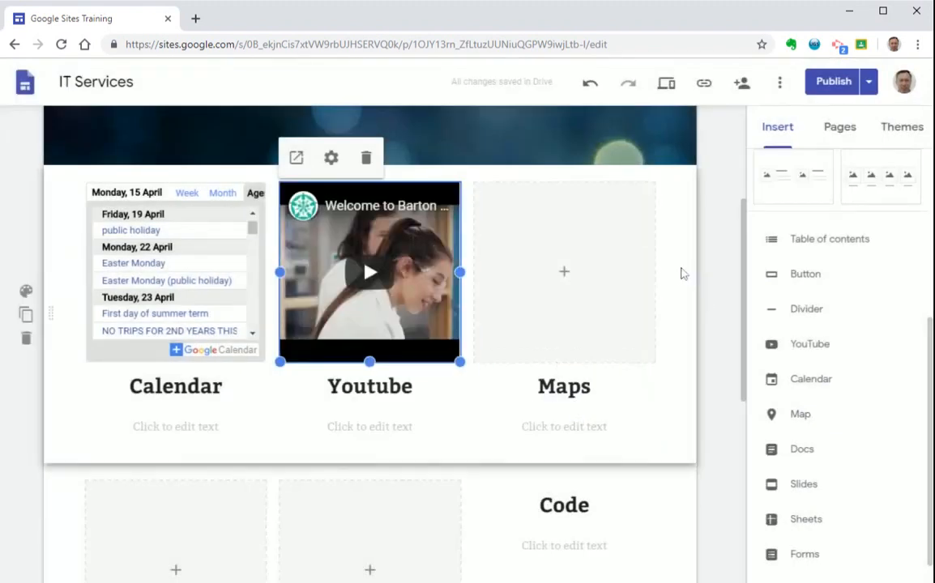
click(564, 272)
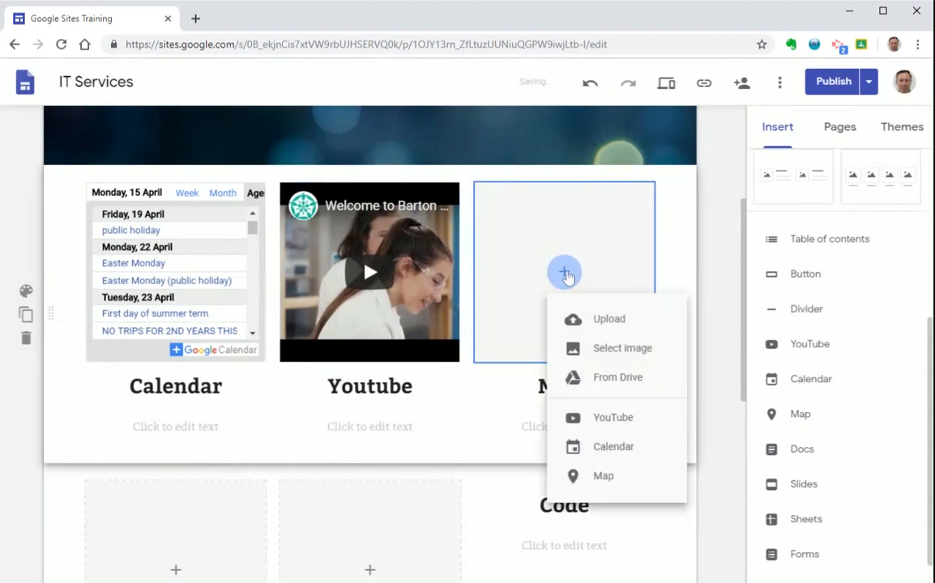
mouse_move(603, 476)
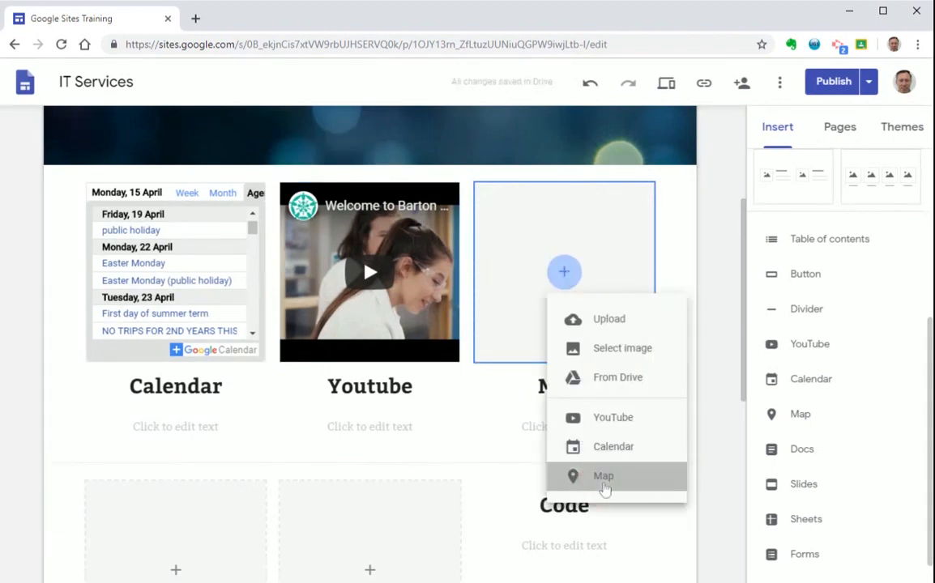
Step: Insert a map located by postcode 'so50 5' for Barton Peveril College
click(602, 476)
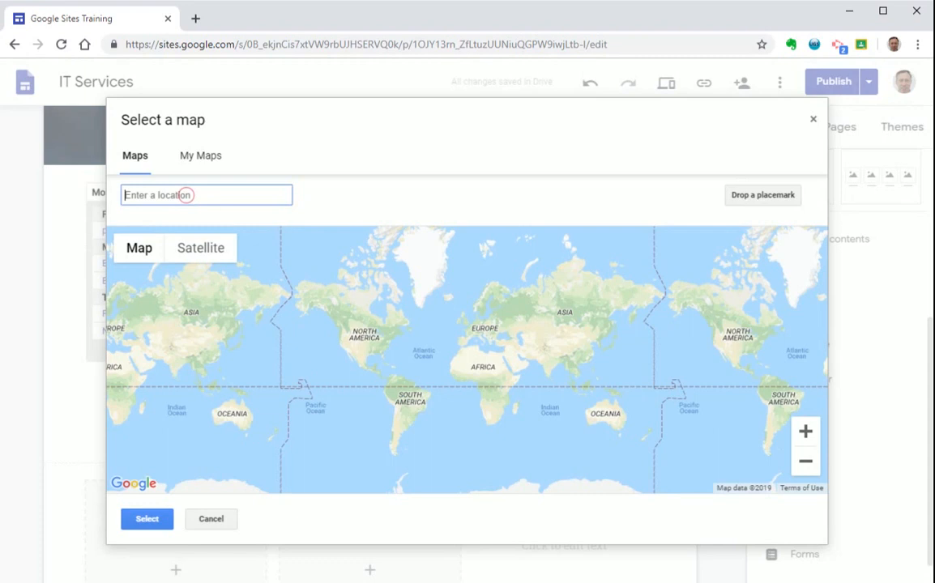
text(so50 5za)
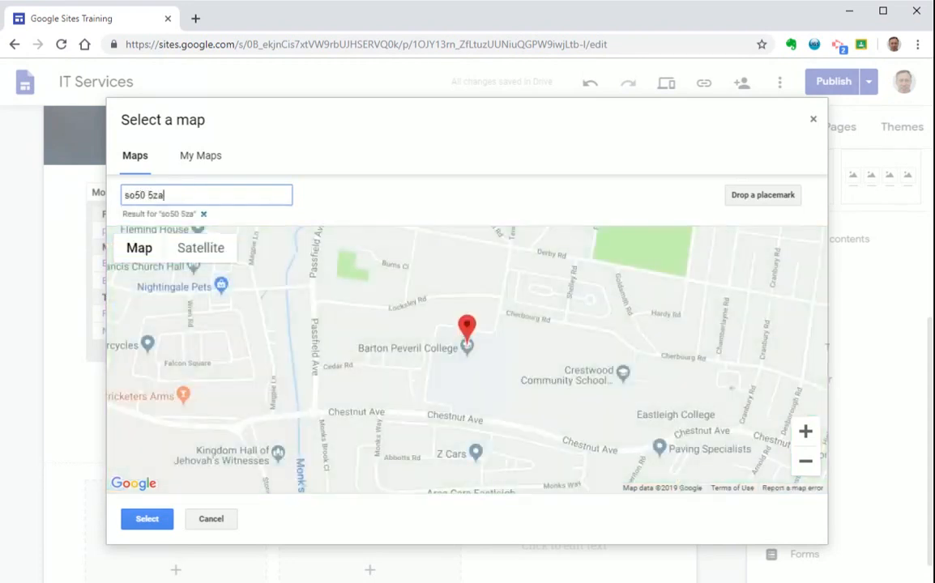
click(145, 518)
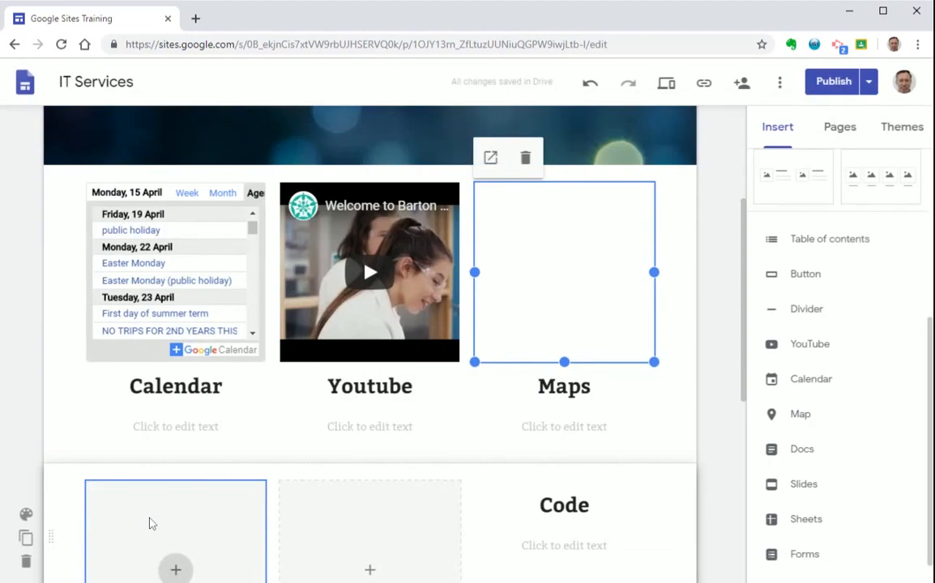
scroll(down, 3)
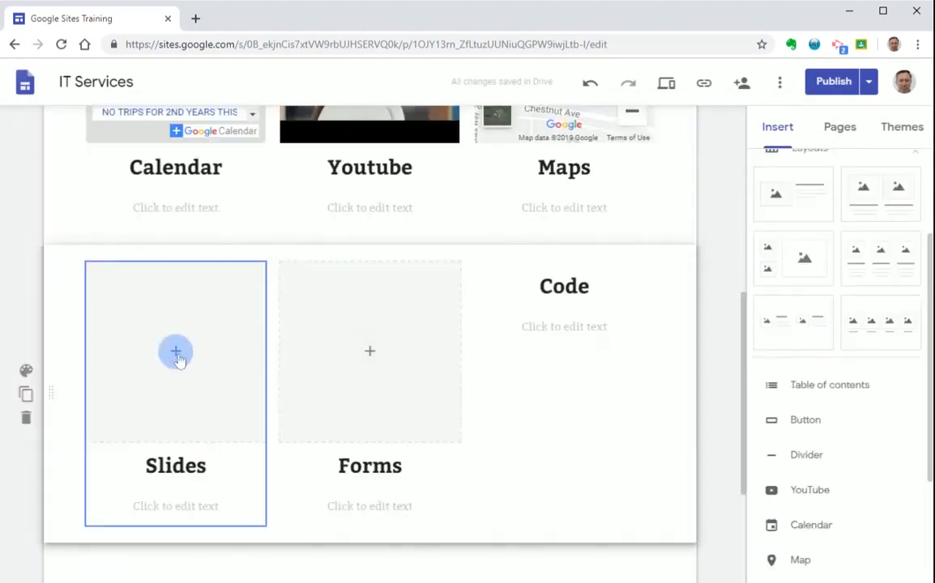
Step: Select the Slides placeholder and choose the BETT presentation to insert
scroll(down, 3)
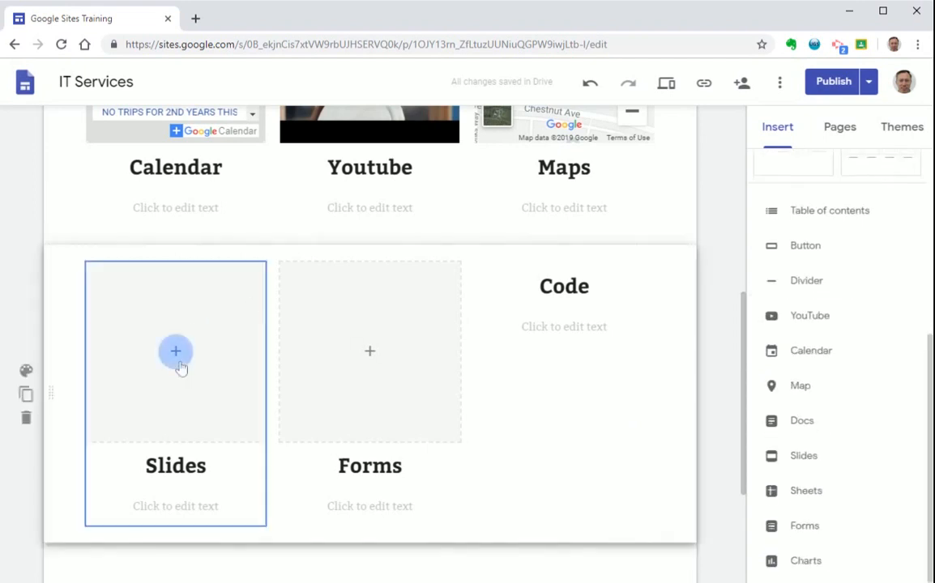
click(174, 350)
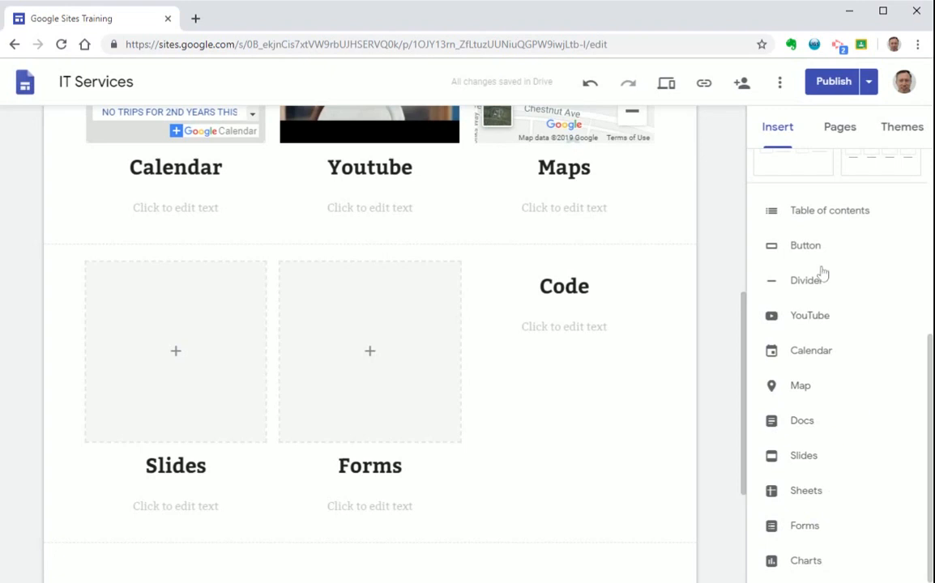
click(800, 457)
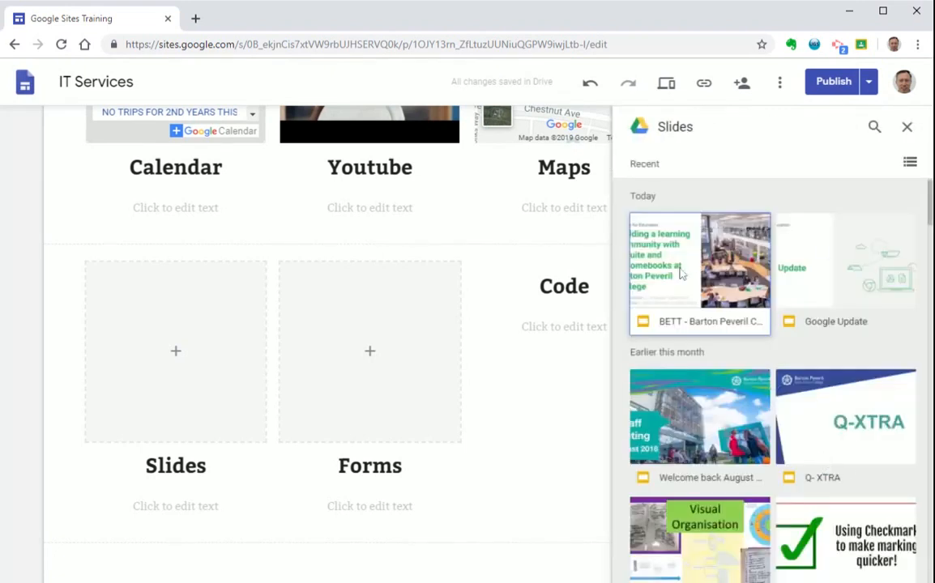
click(698, 259)
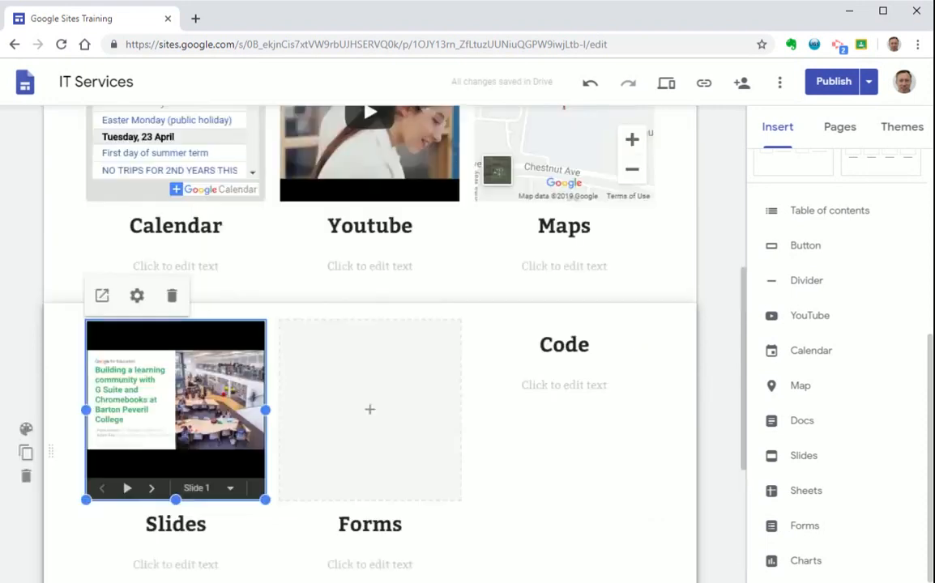
mouse_move(172, 327)
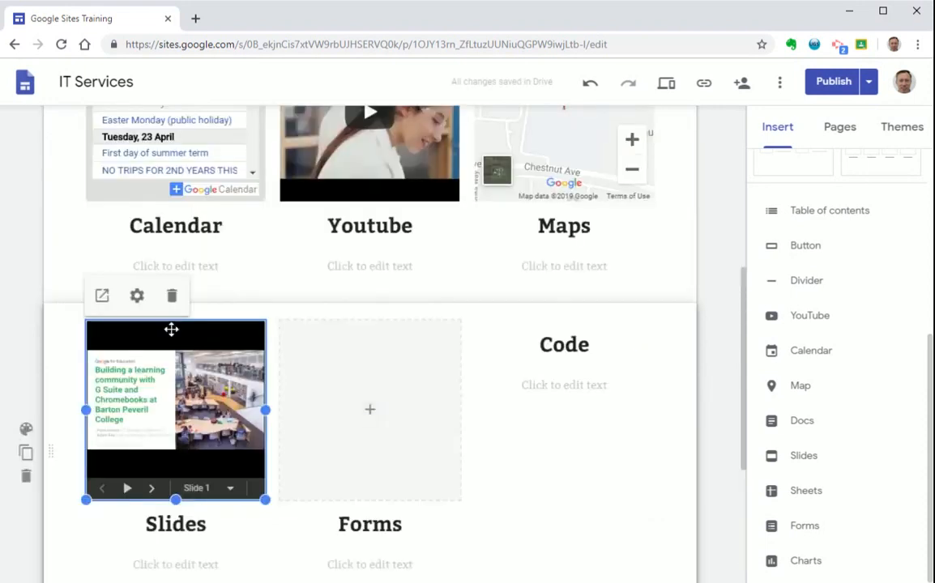
Step: Turn on Auto Start and Loop Playback with a 5-second delay and confirm the slideshow settings
click(137, 295)
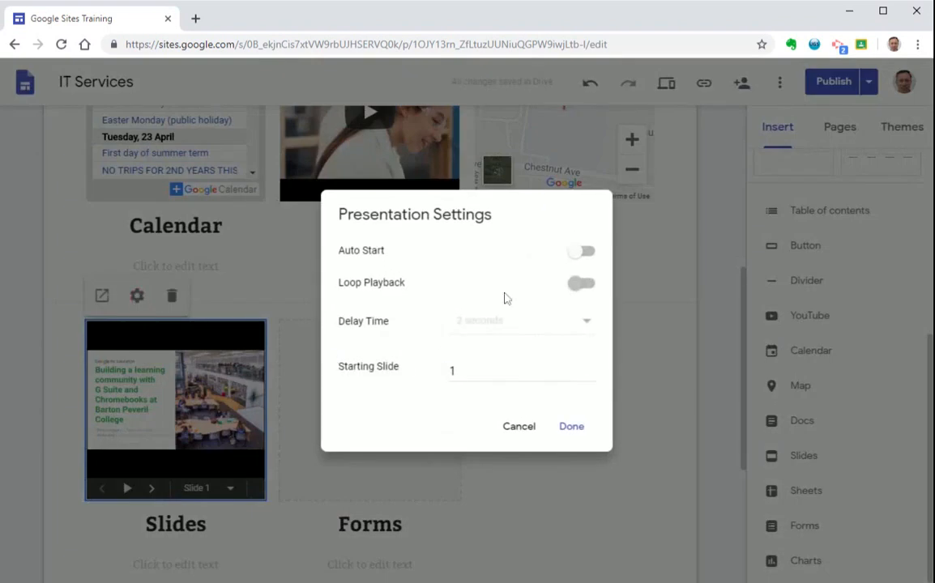
click(580, 250)
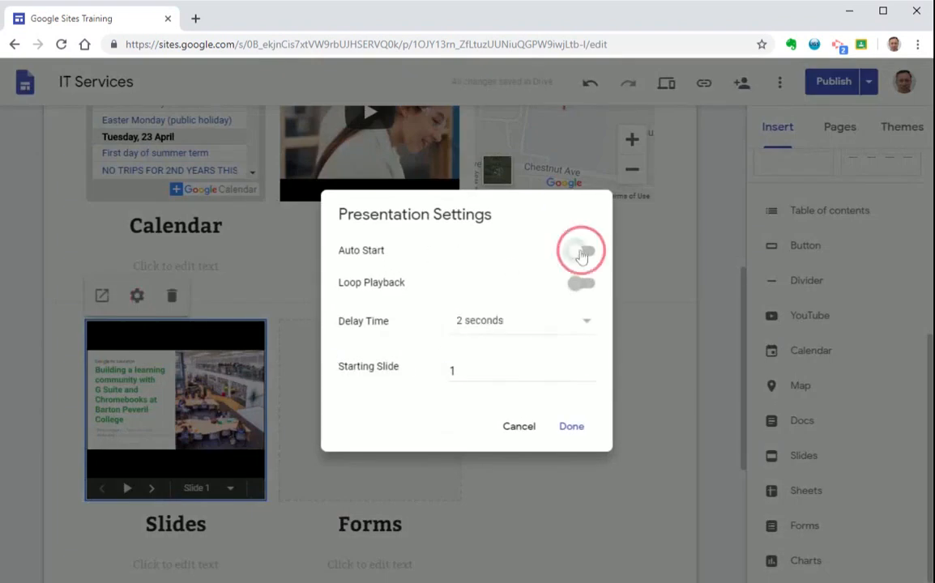
click(580, 249)
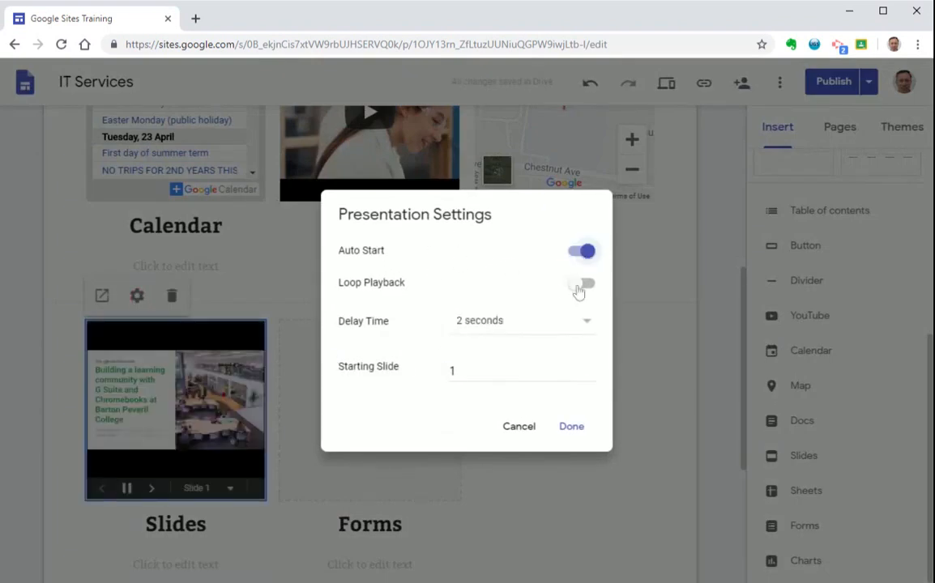
click(580, 282)
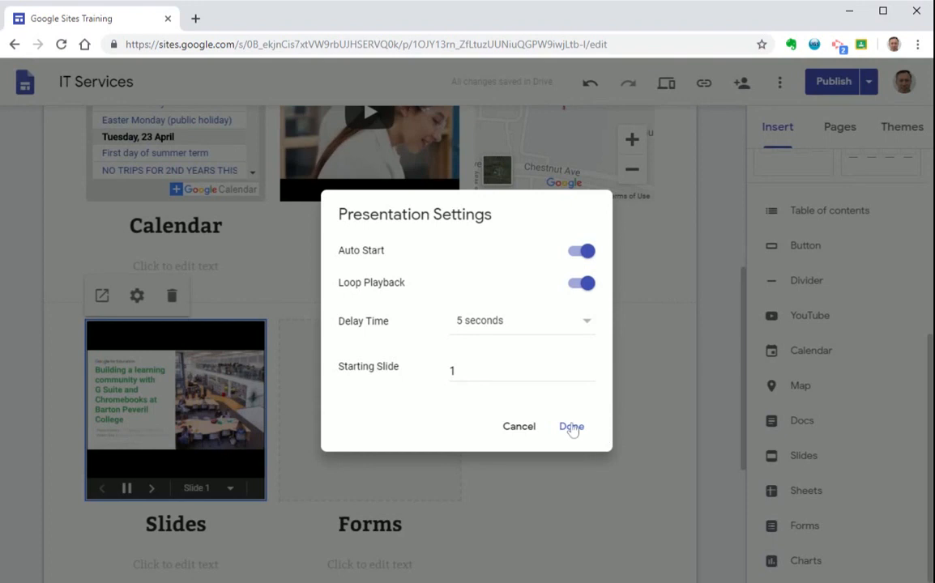
click(570, 428)
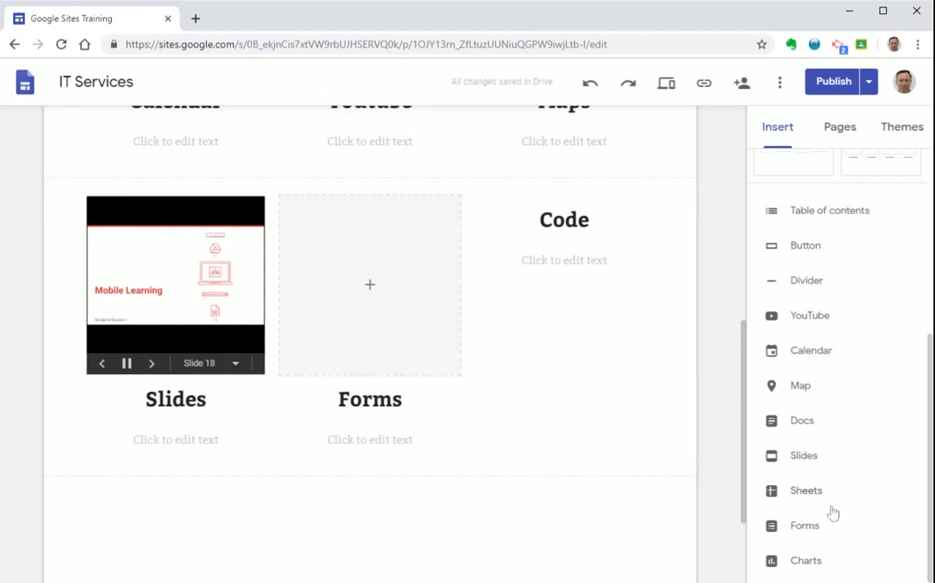
Step: Insert the Reporting Wi-Fi Connectivity Issues form from the Forms list
click(810, 527)
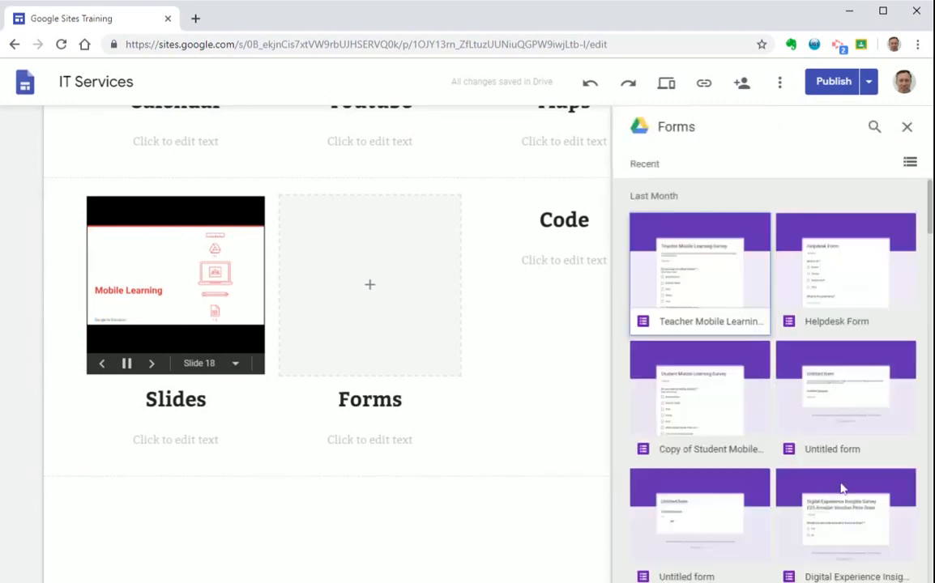
scroll(down, 3)
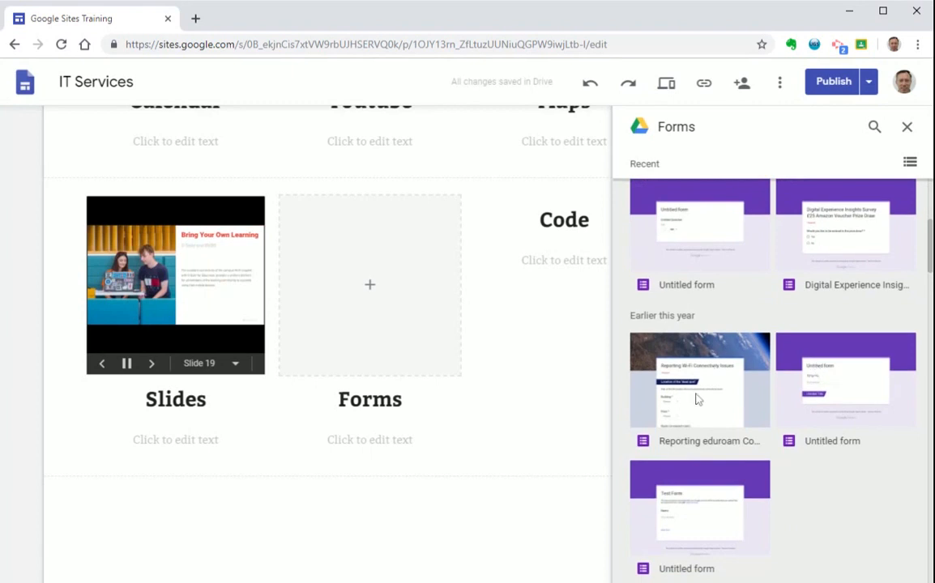
mouse_move(712, 402)
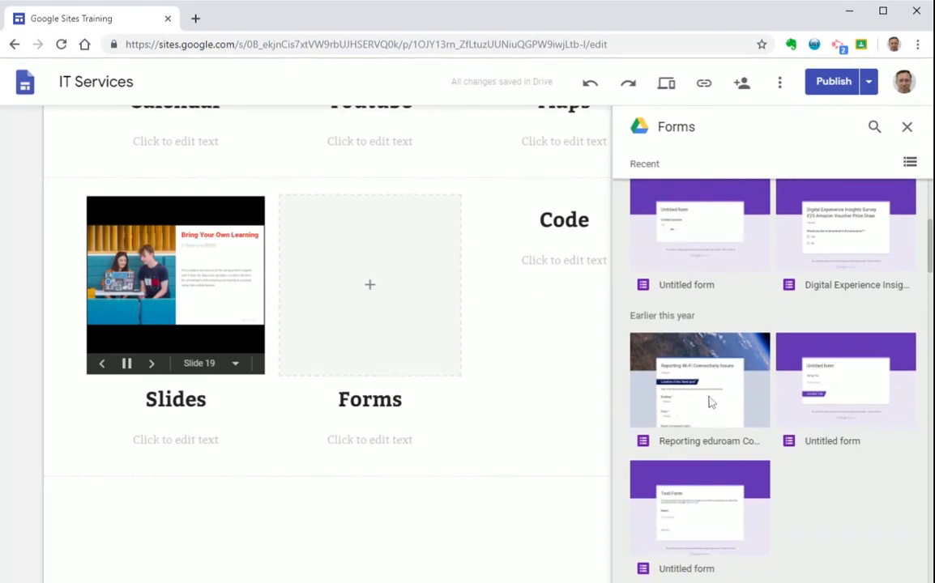
click(700, 381)
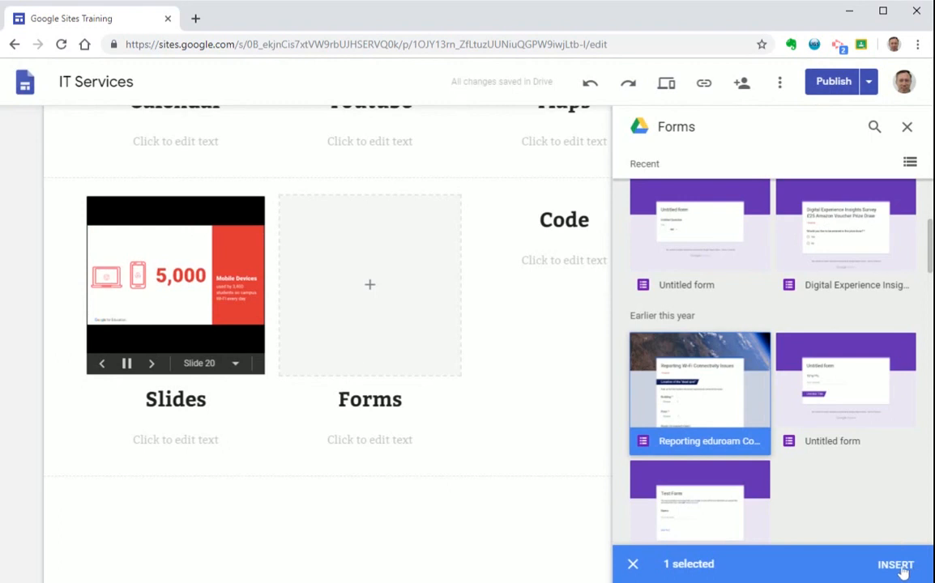
click(898, 564)
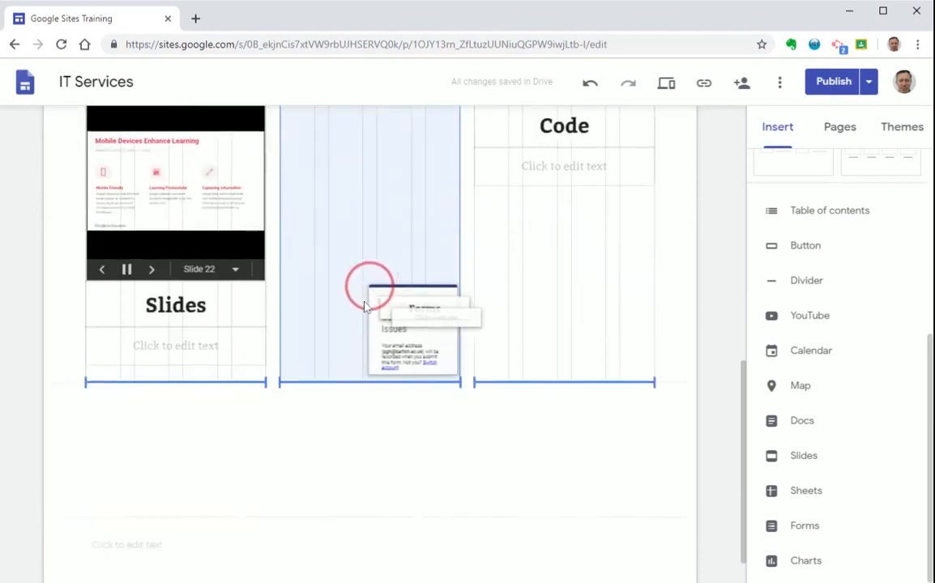
Step: Move the form into the Forms column and resize it wider
scroll(down, 3)
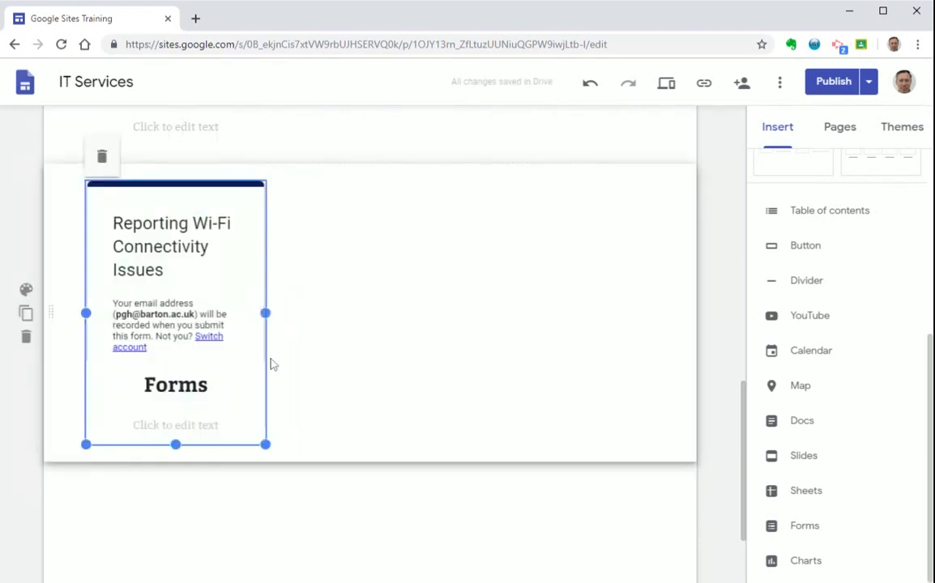
mouse_move(266, 444)
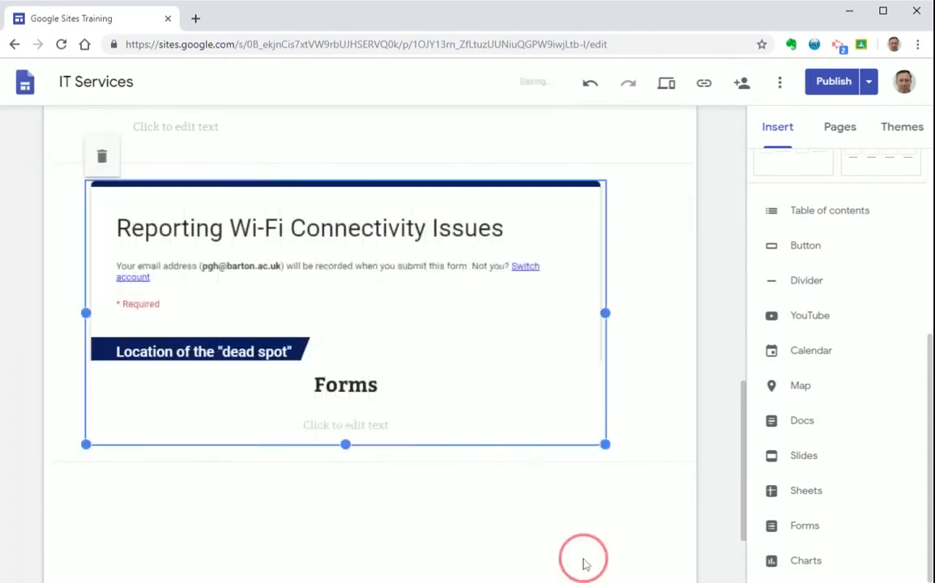
click(710, 369)
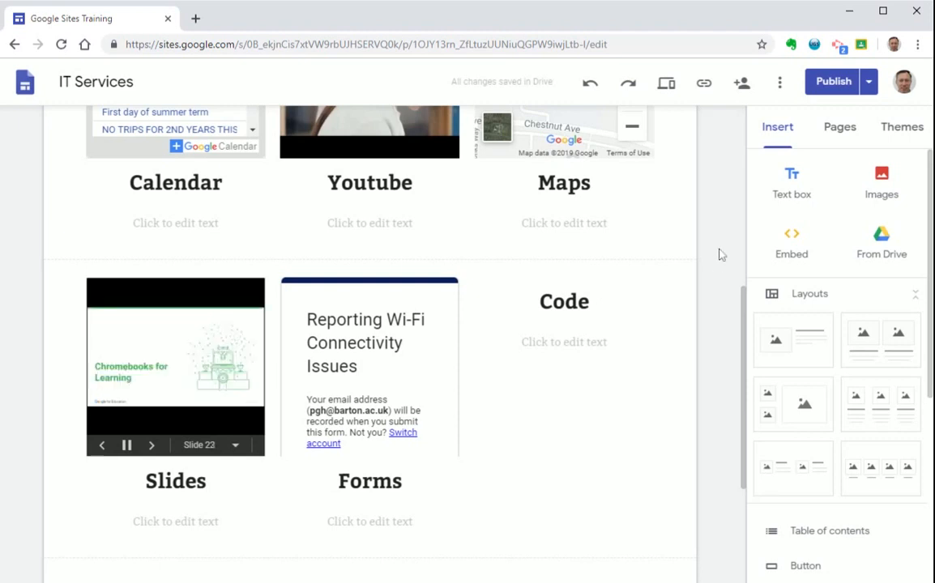
Step: Start a web embed, switch to Embed code, paste the Twitter code and preview it
click(790, 240)
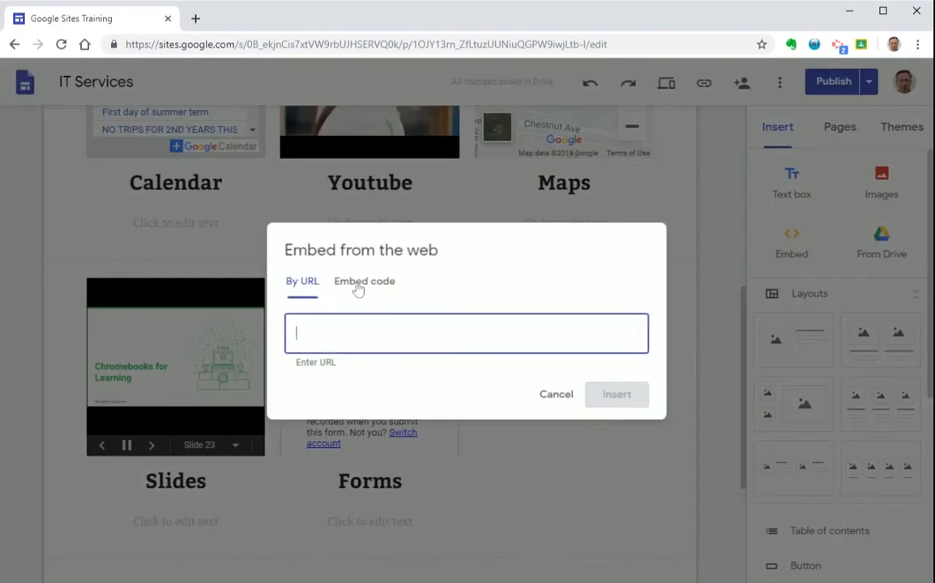
click(362, 282)
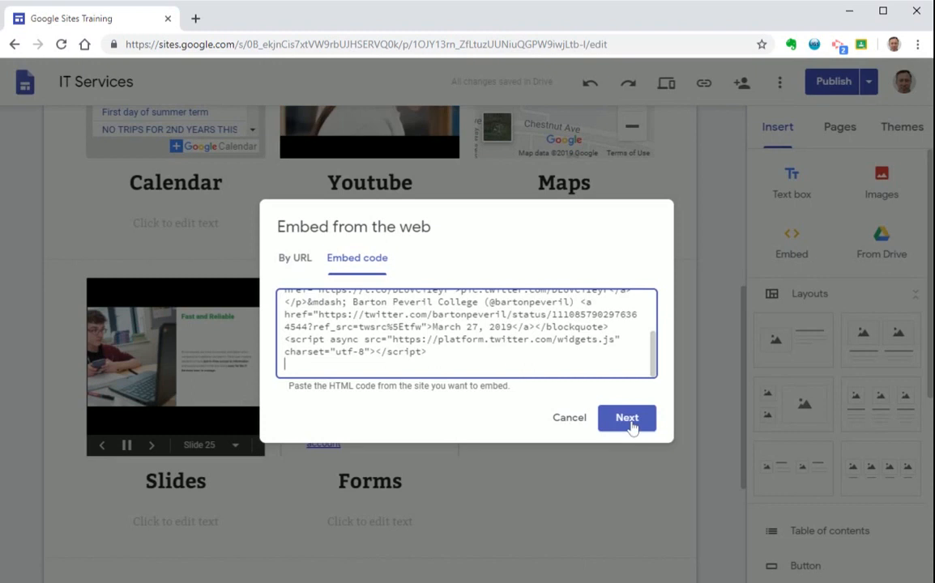
click(625, 418)
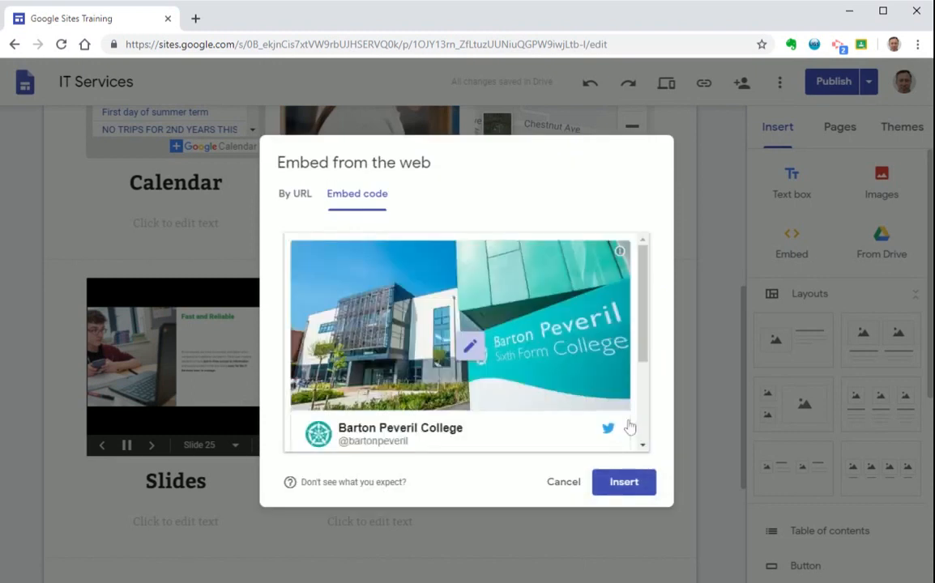
Step: Insert the previewed Barton Peveril College Twitter post onto the page
scroll(down, 3)
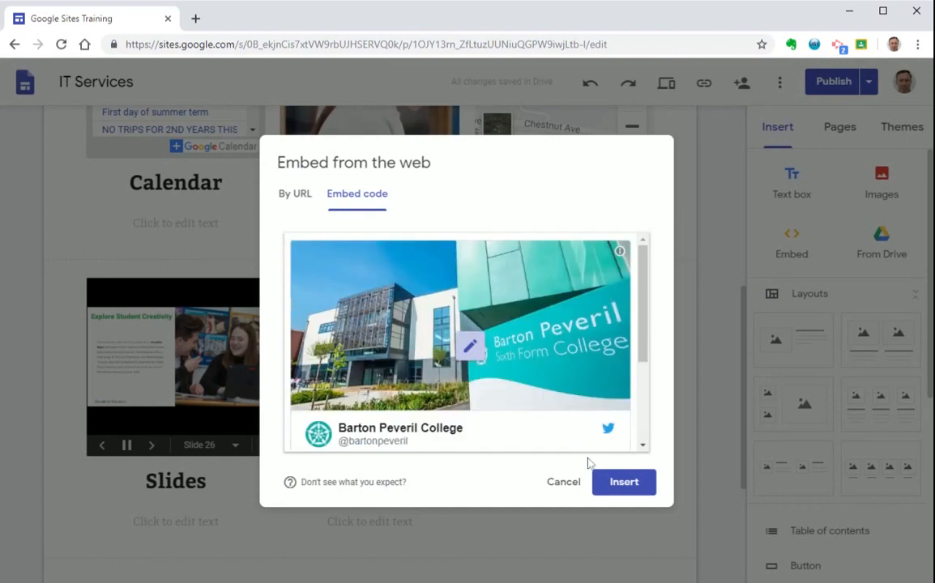
click(623, 482)
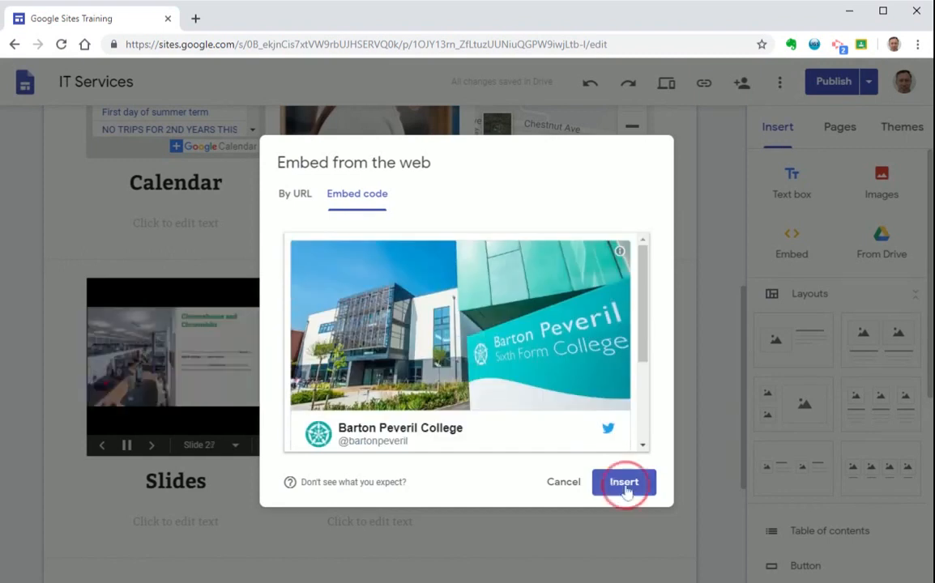
click(624, 481)
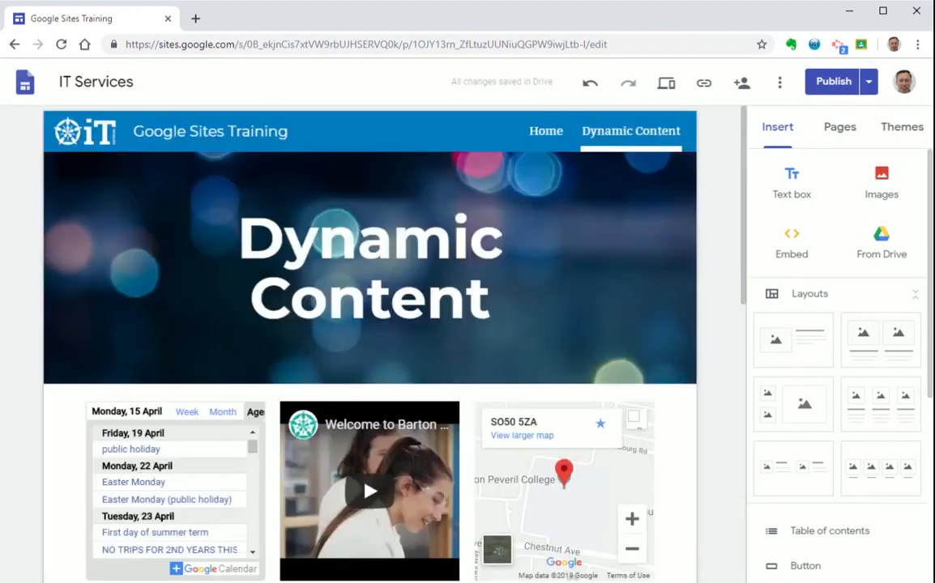
mouse_move(720, 272)
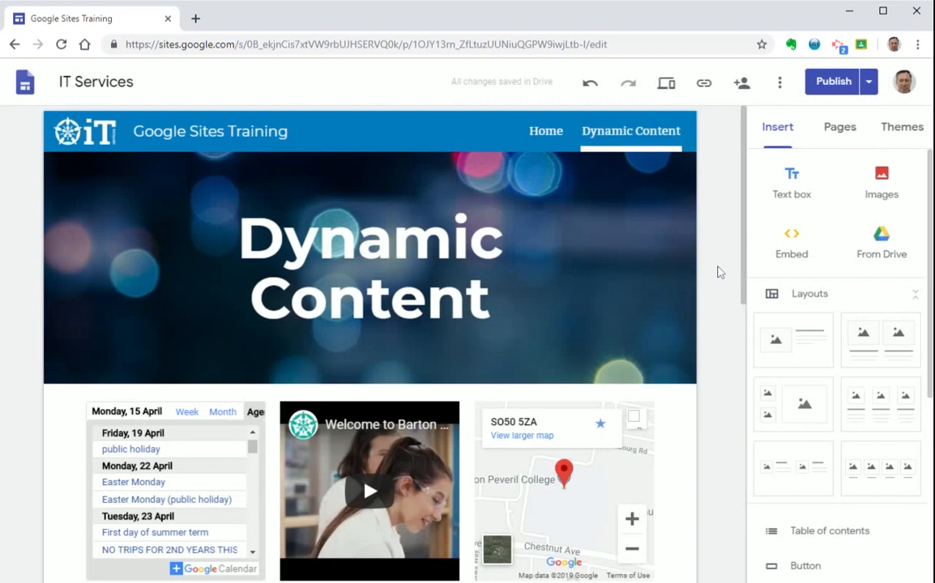
mouse_move(721, 256)
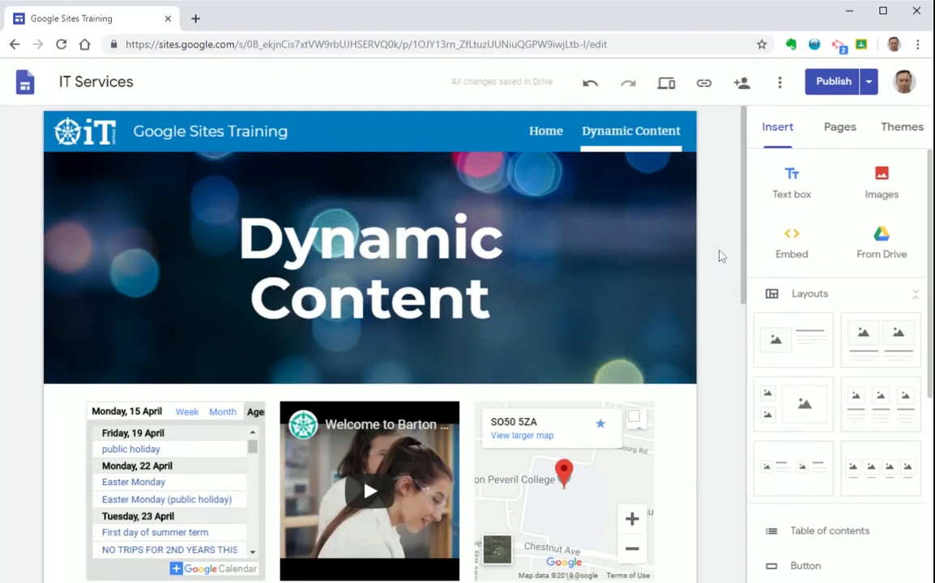
mouse_move(666, 81)
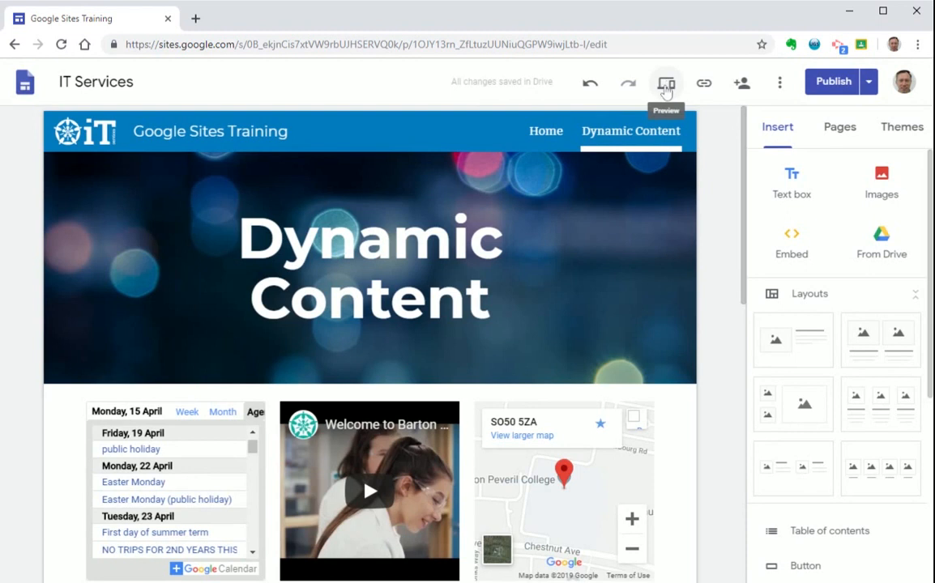
Step: Preview the page and check it at phone and large-screen sizes
click(665, 81)
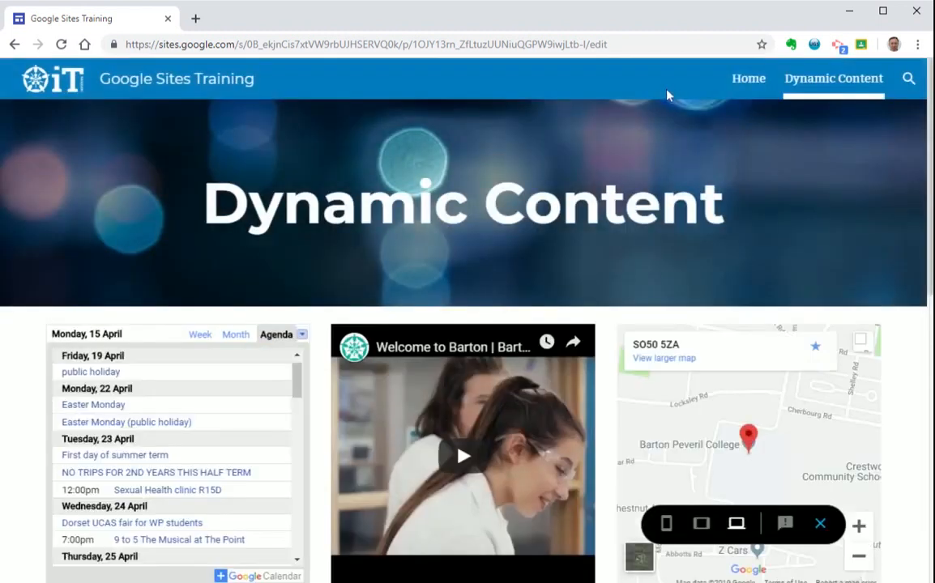
mouse_move(734, 522)
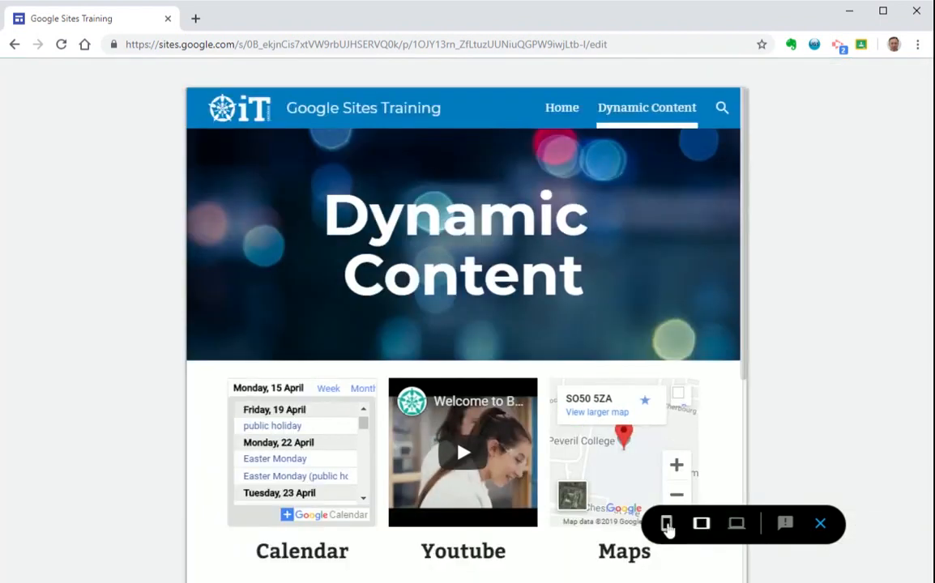
click(669, 525)
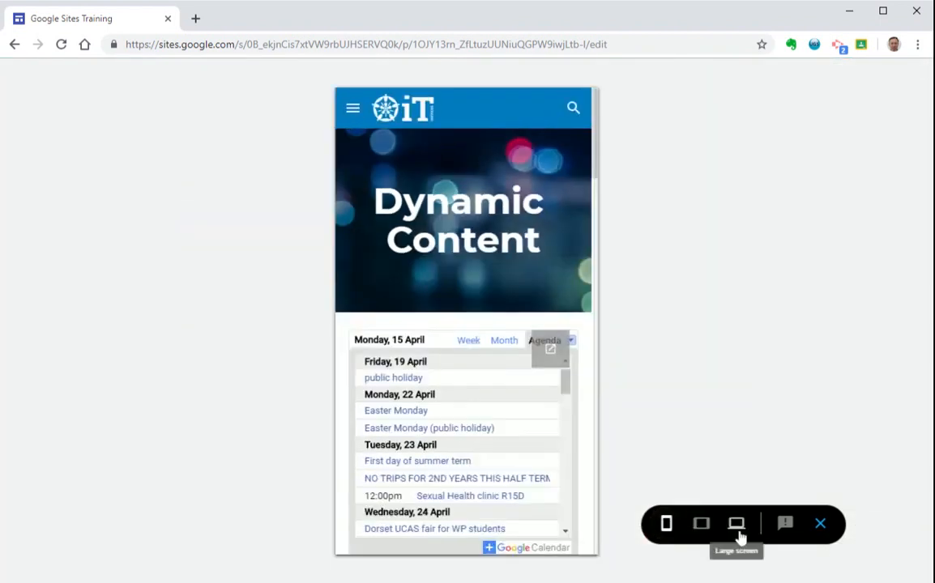
click(732, 525)
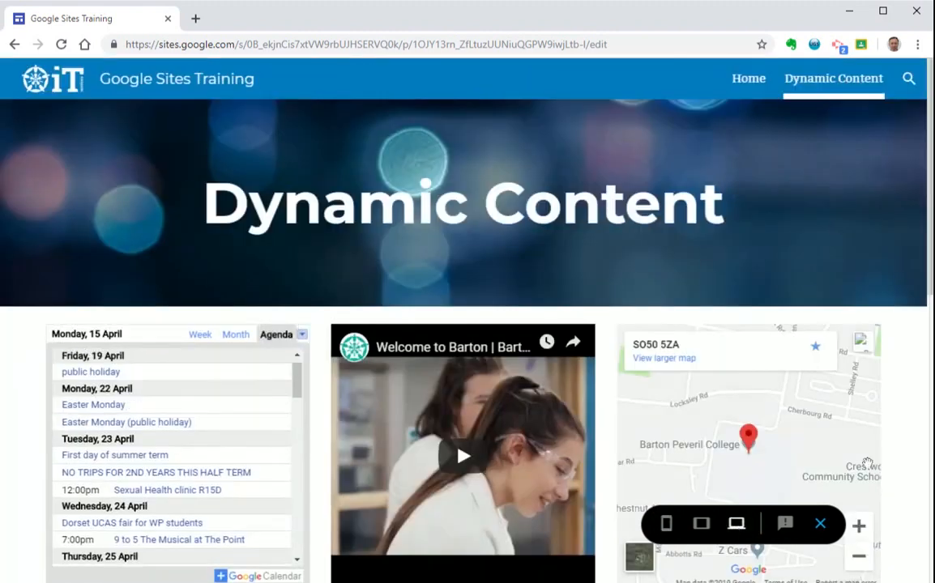
mouse_move(913, 408)
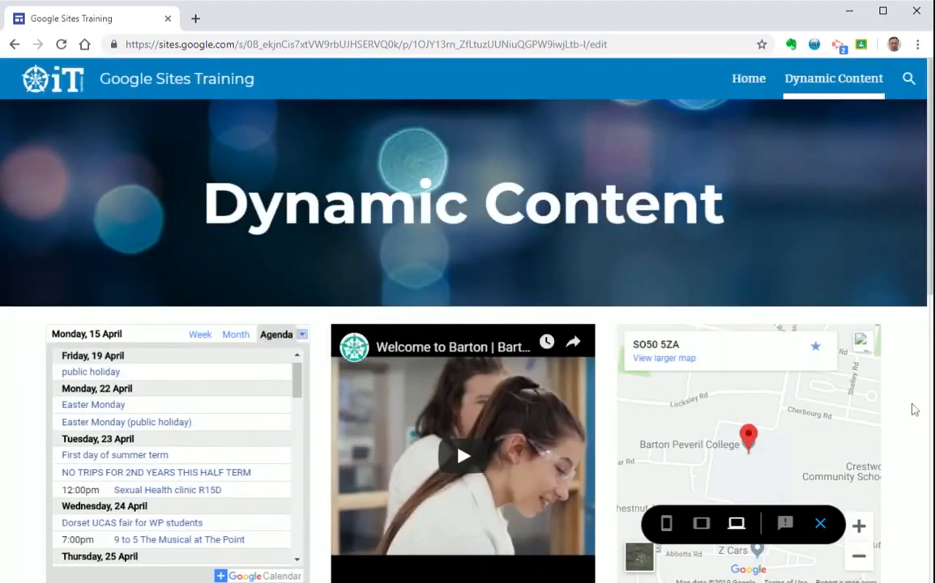